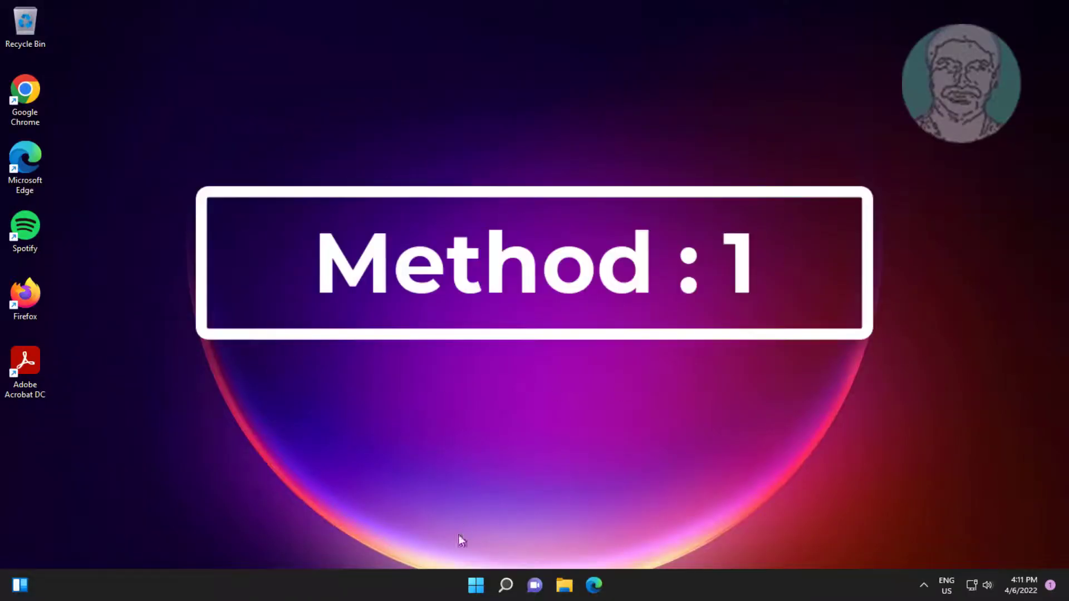
Launch Settings from Start and scroll the System page toward Troubleshoot.
click(476, 585)
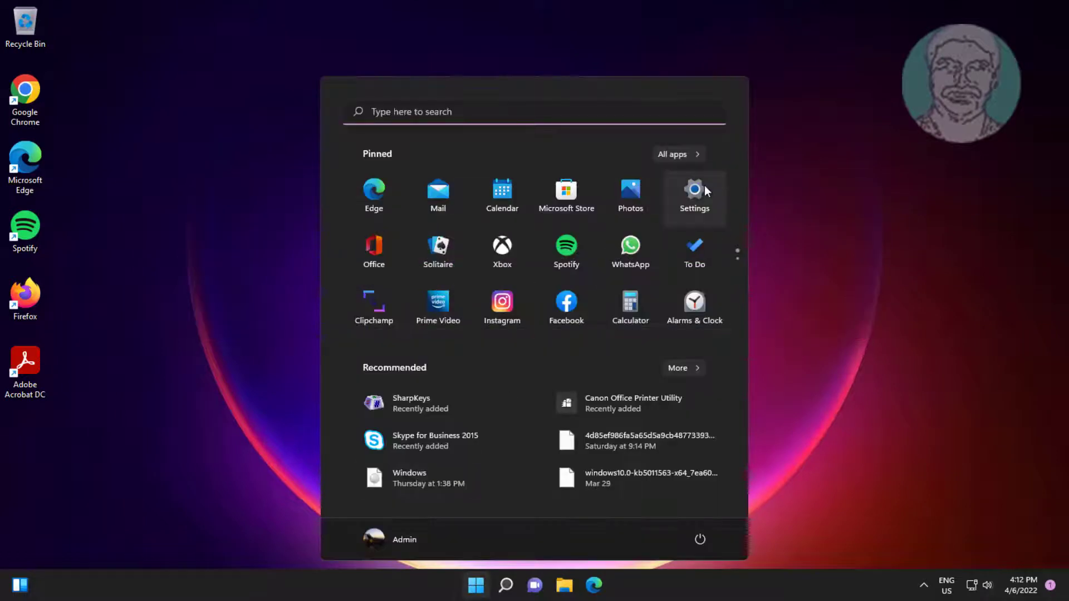
click(693, 194)
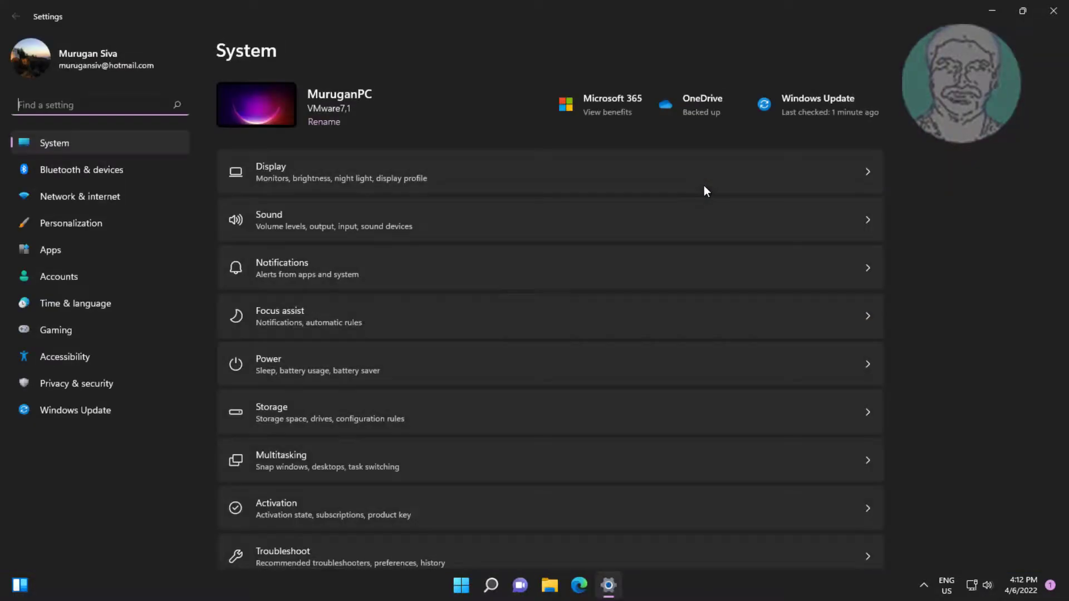
scroll(down, 3)
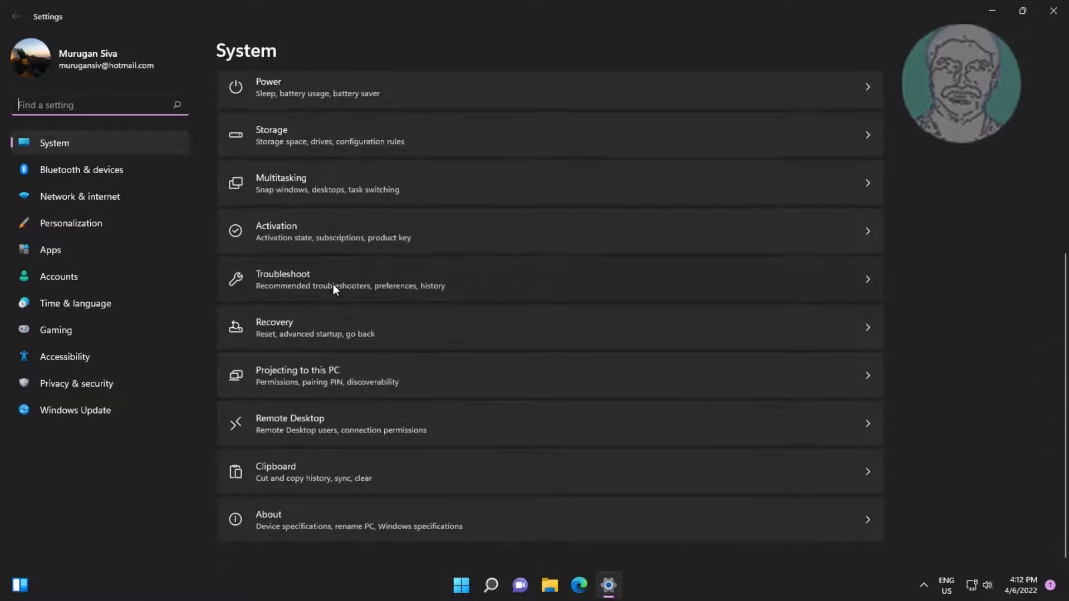
Run the Recording Audio troubleshooter under Other troubleshooters and close its no-problem result.
click(350, 279)
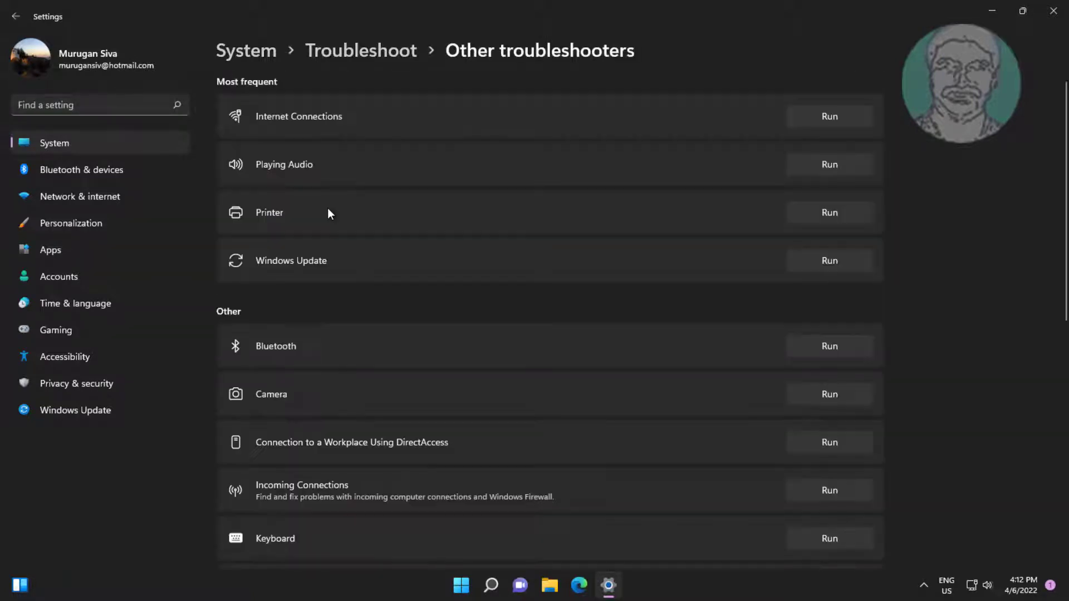
scroll(down, 3)
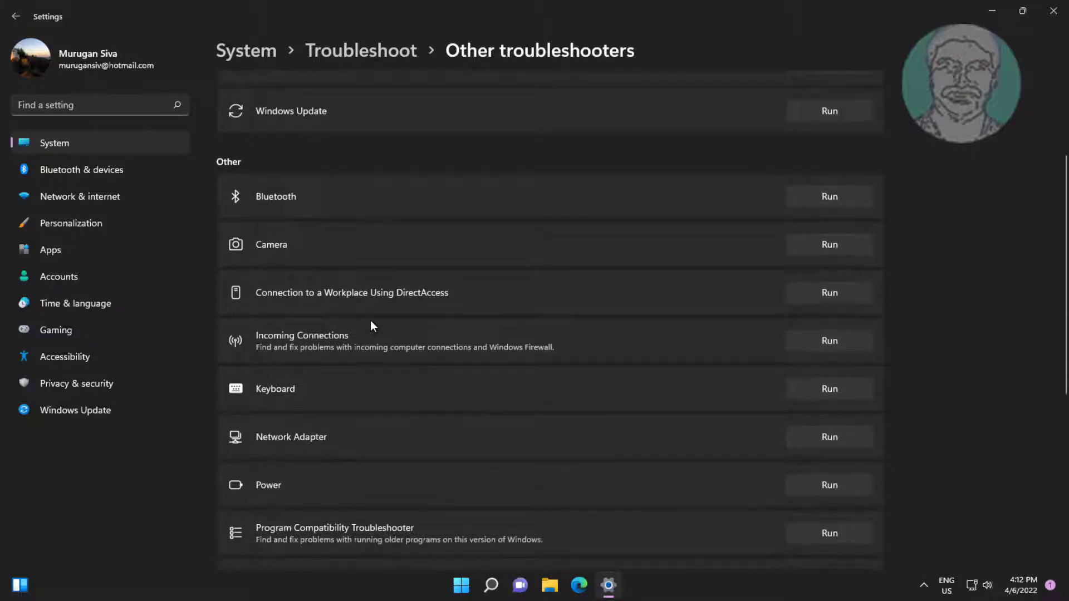
scroll(down, 3)
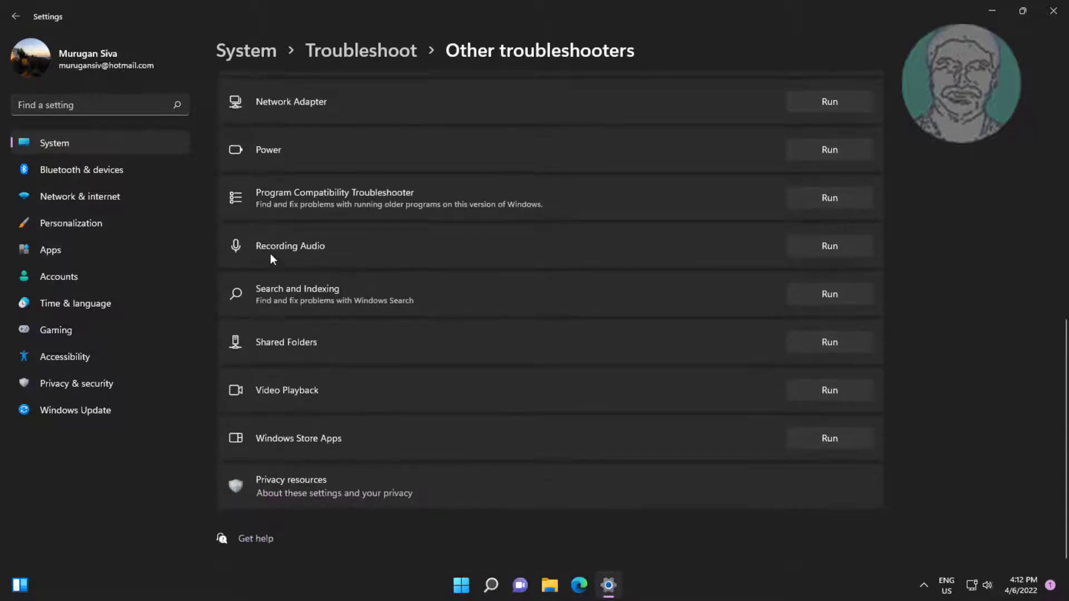
mouse_move(828, 246)
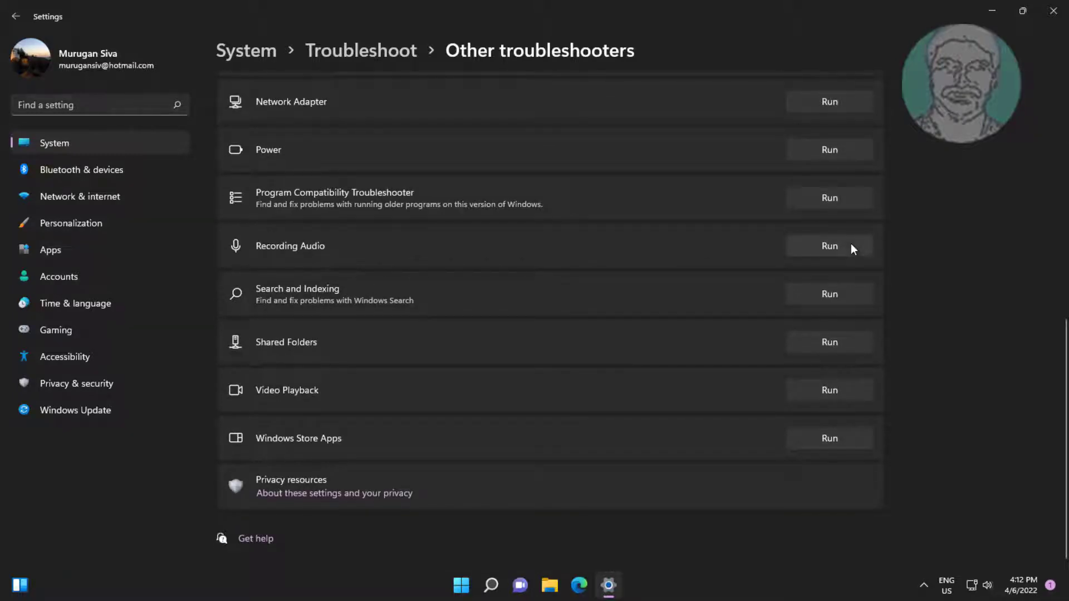
click(828, 246)
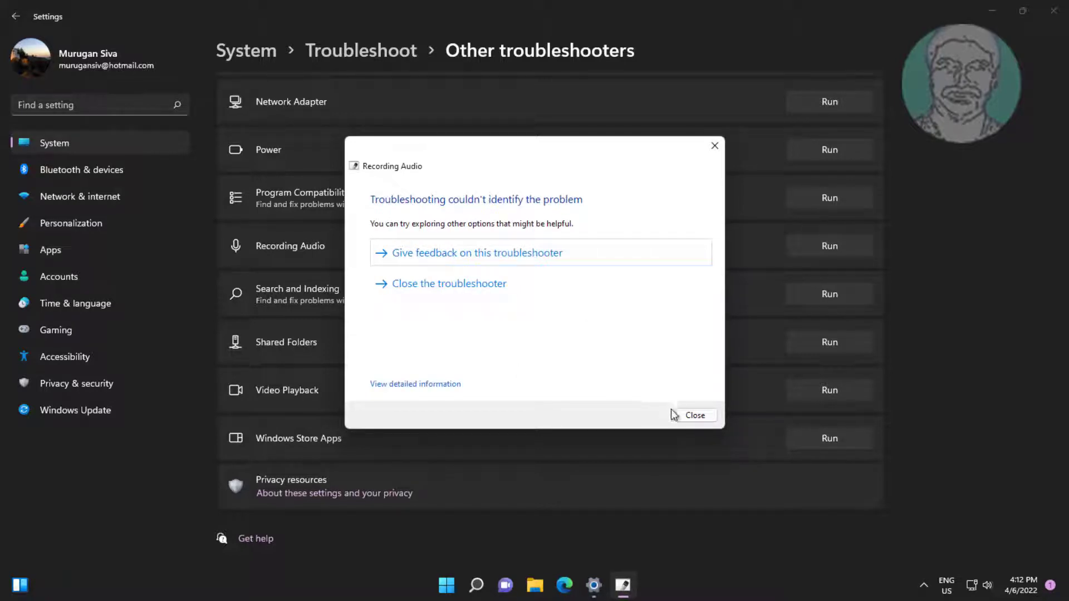
click(694, 415)
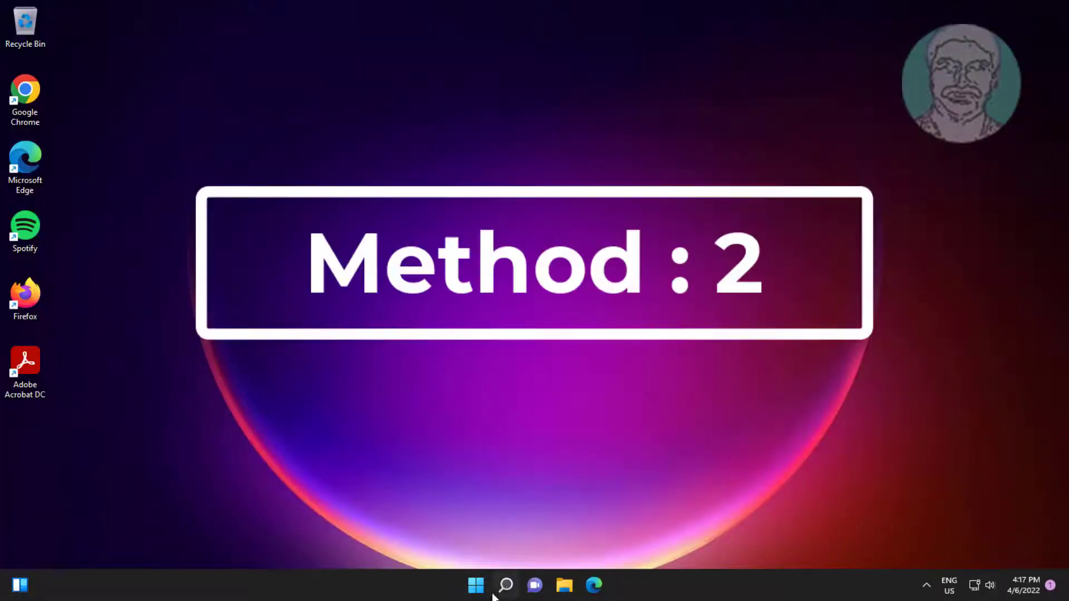
Search Windows for 'control panel' to reach the Sound Recording devices.
click(504, 585)
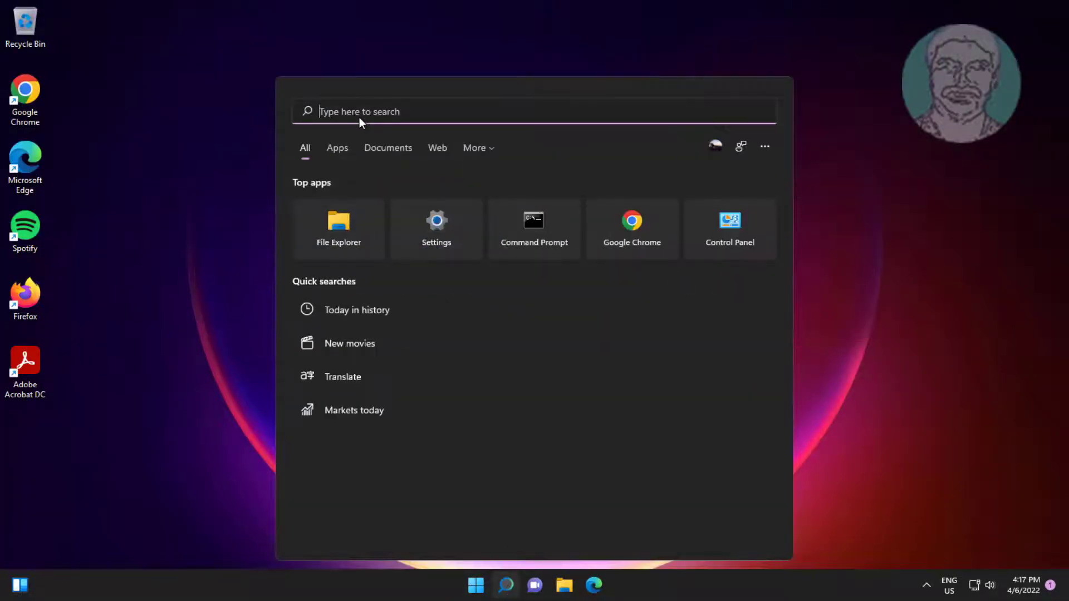
text(control panel)
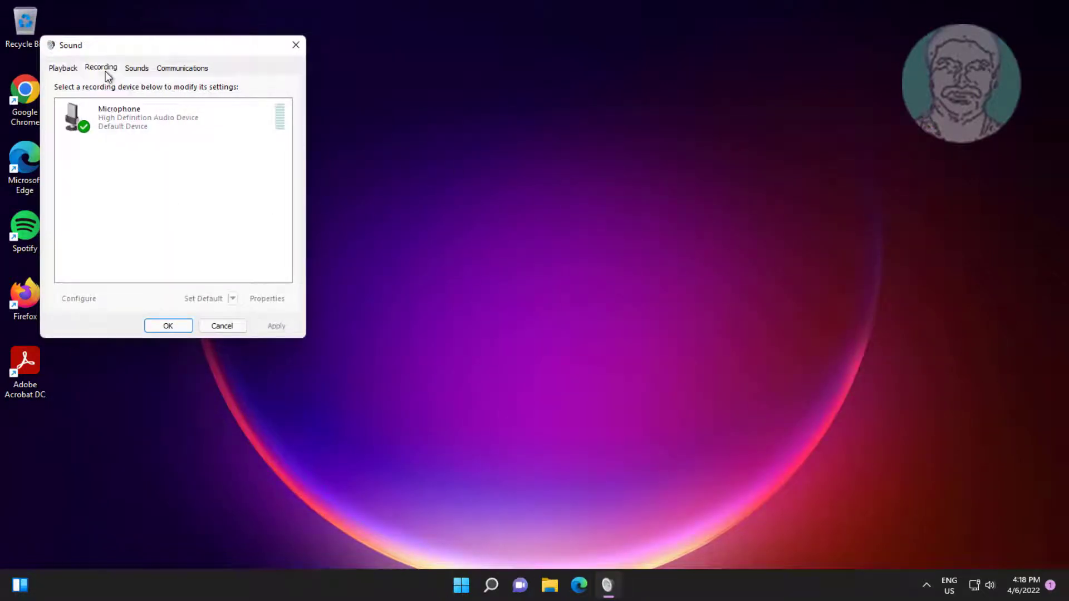
Open the Properties window for the Microphone recording device.
right_click(171, 219)
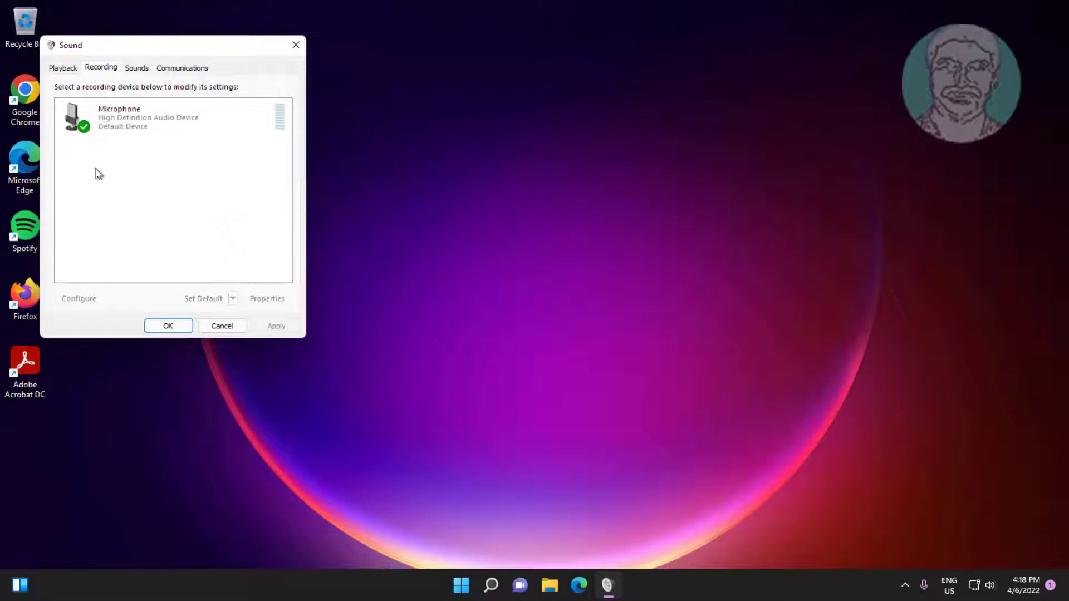
click(170, 118)
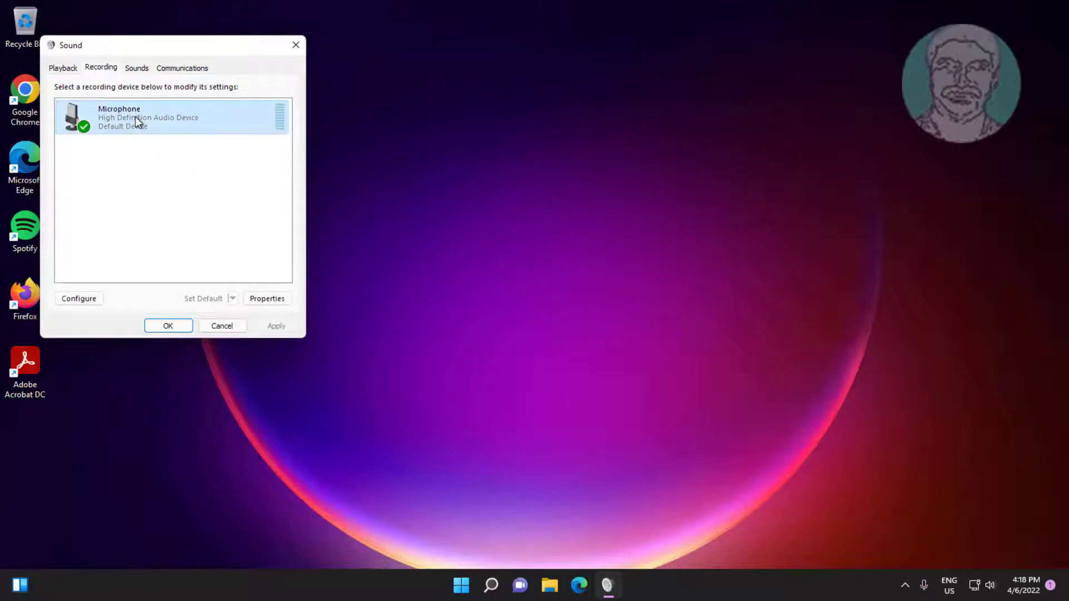
mouse_move(266, 298)
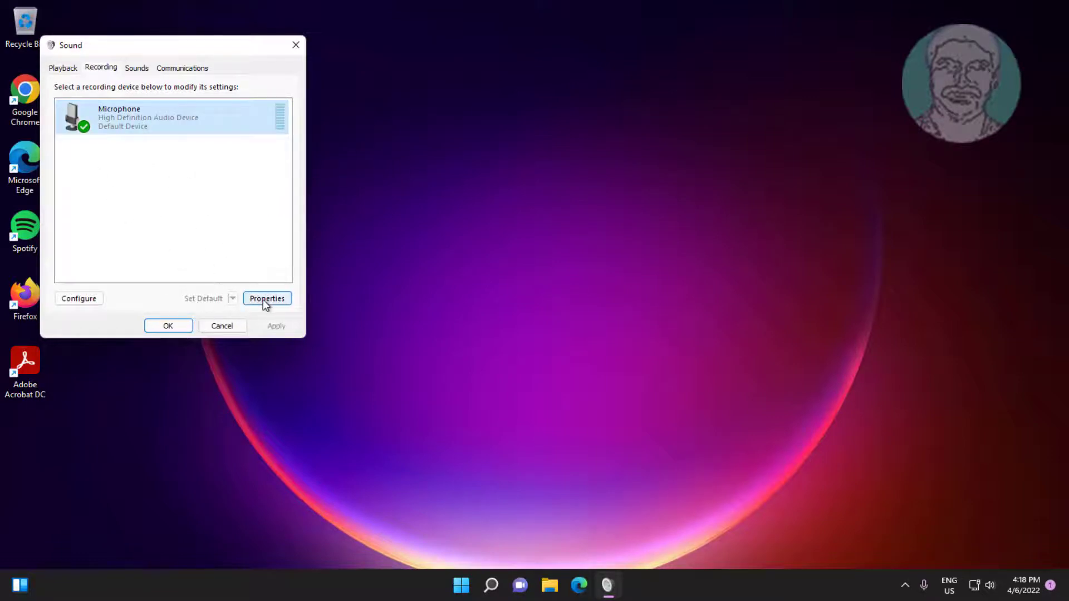
click(267, 298)
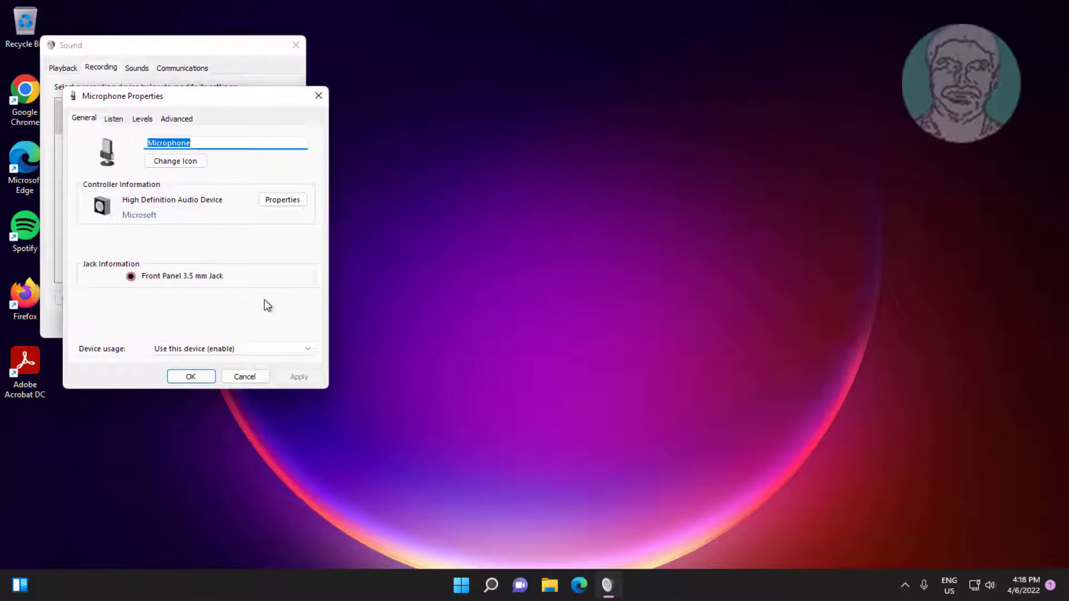
Enable Exclusive Mode on the microphone's Advanced tab and close both Sound windows with OK.
click(141, 118)
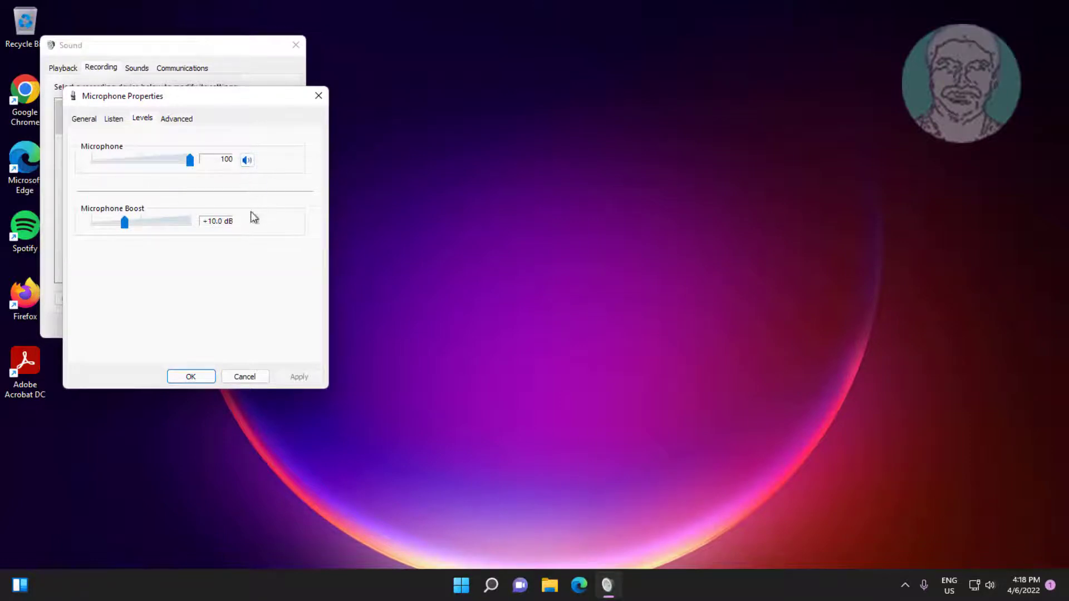
mouse_move(125, 222)
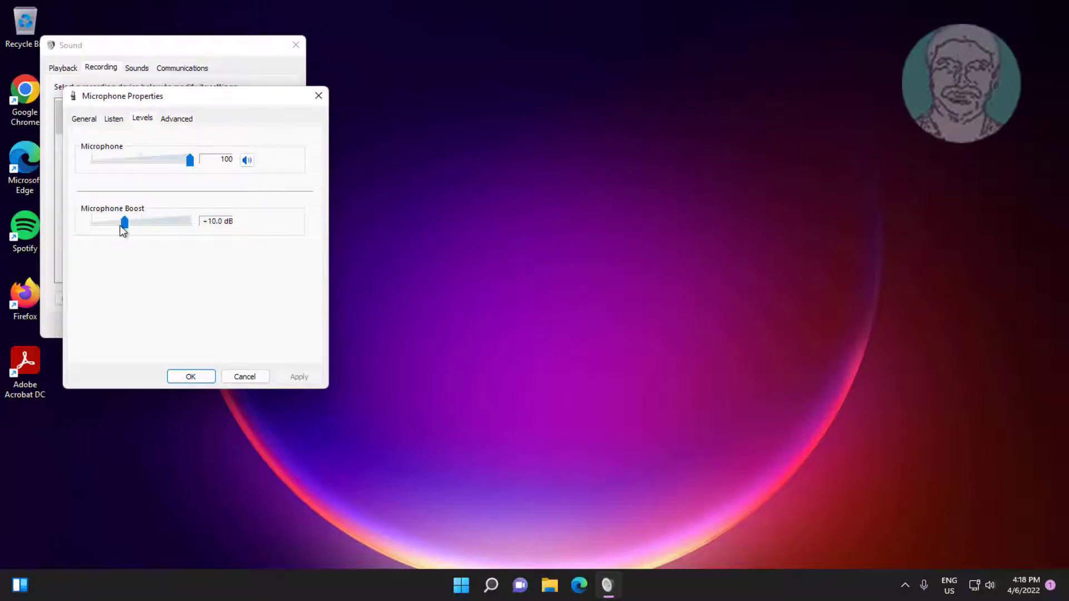
click(176, 118)
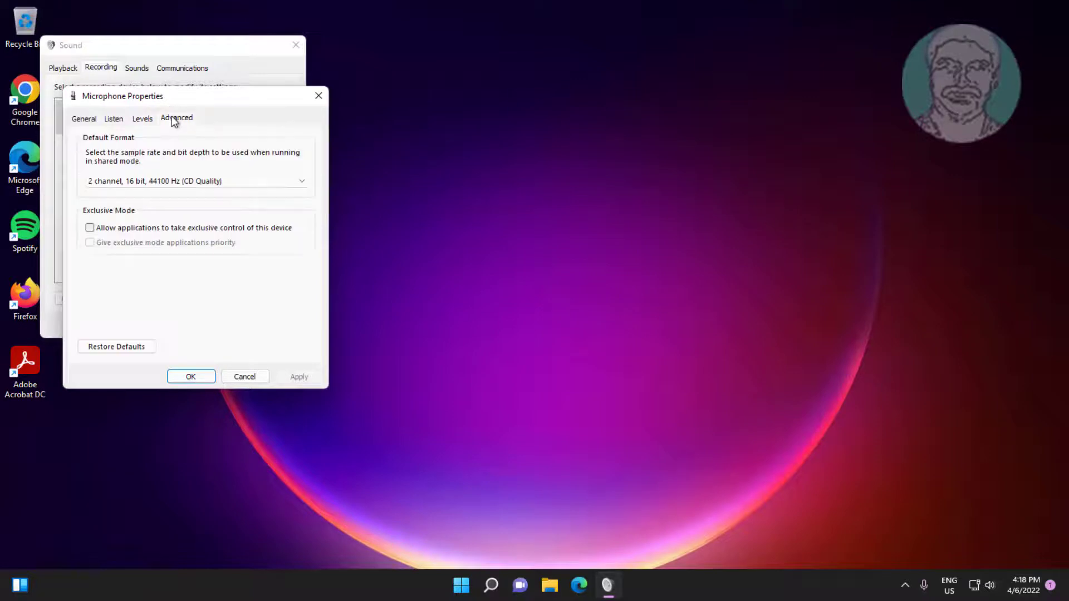
click(89, 227)
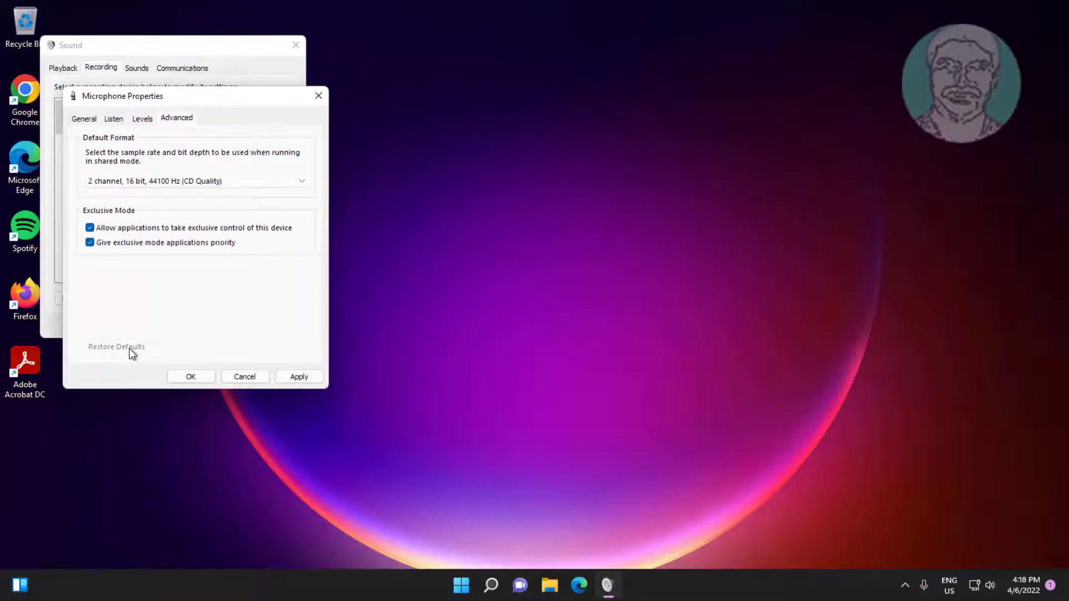
mouse_move(102, 347)
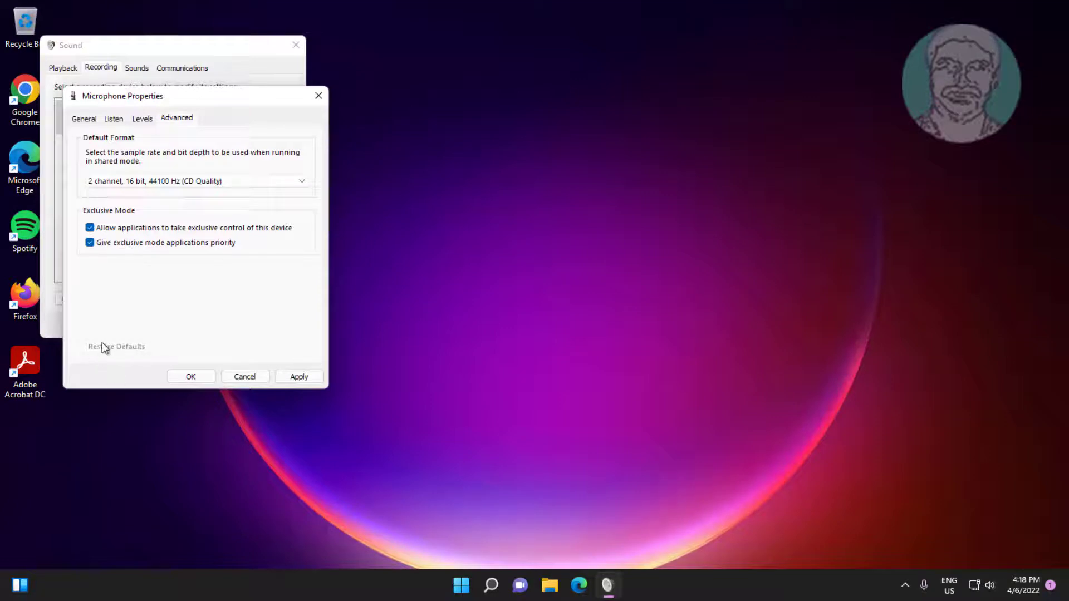
mouse_move(191, 376)
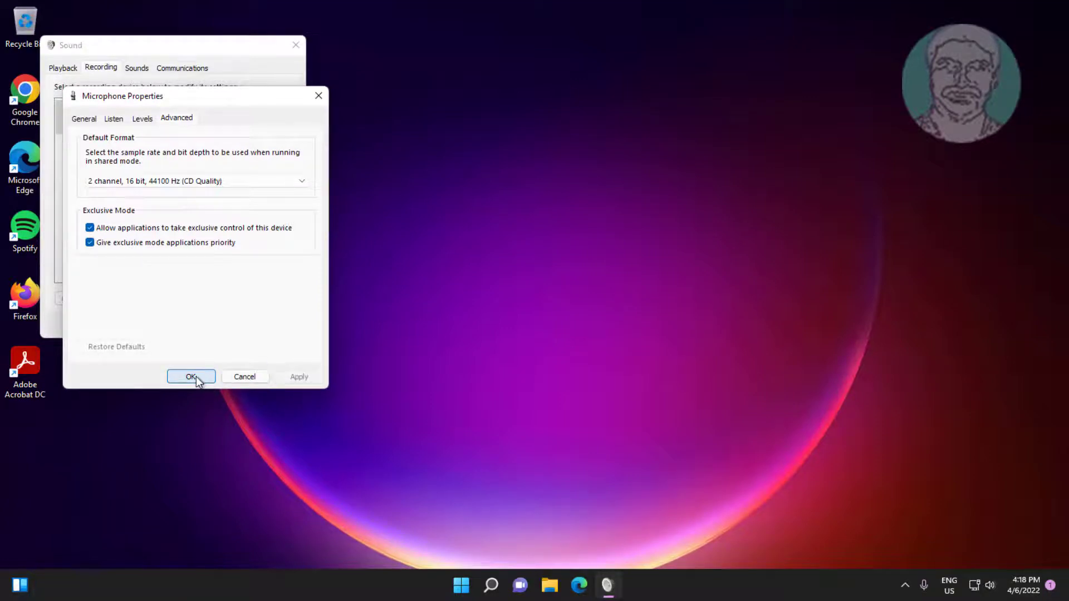
click(191, 377)
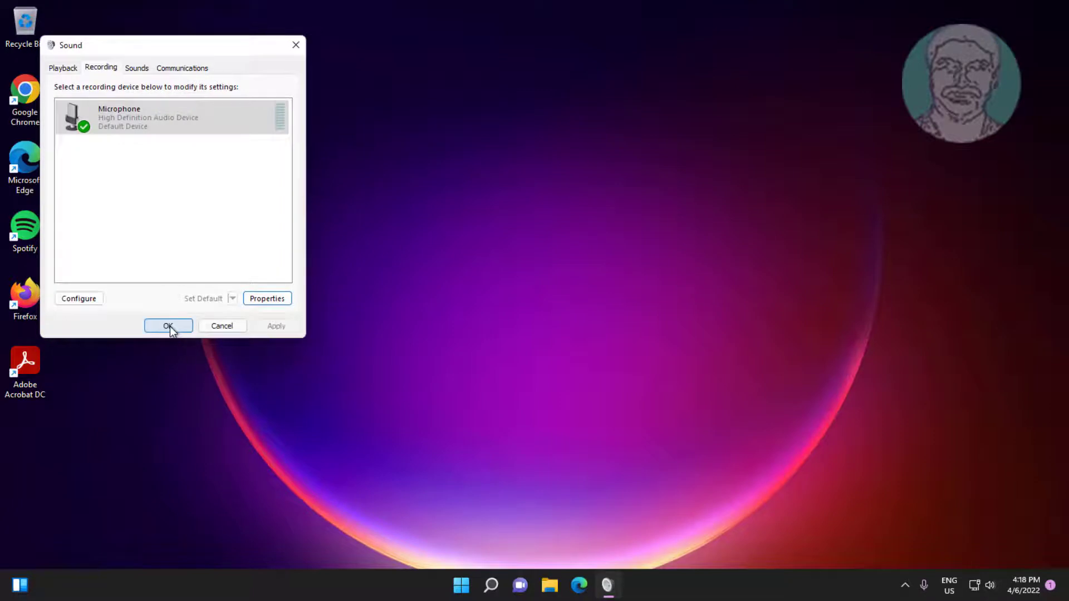
click(168, 325)
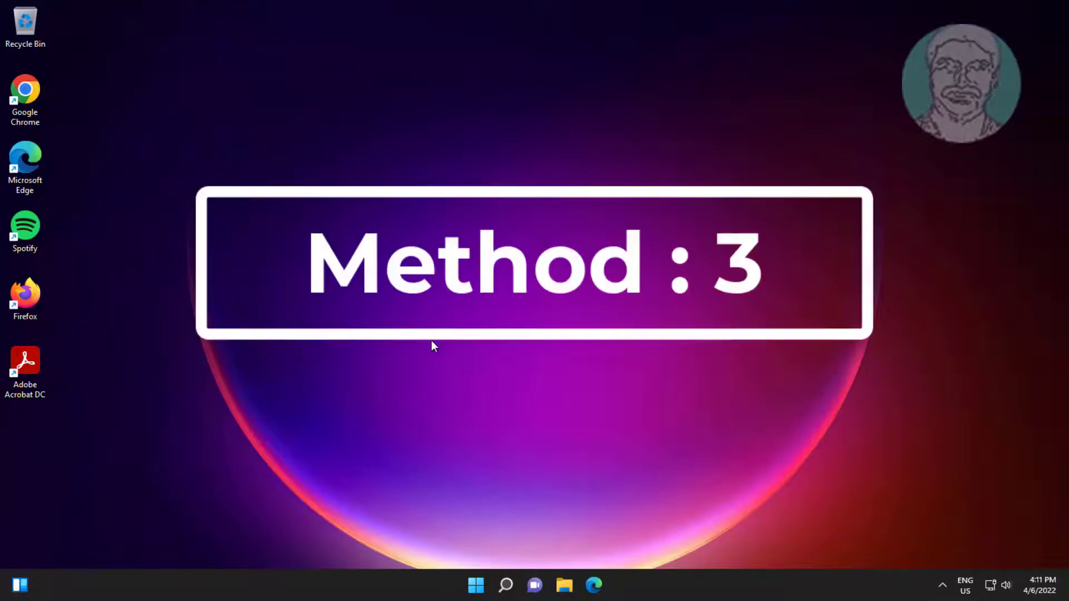
Reopen Settings from Start and go to Privacy & security.
click(475, 585)
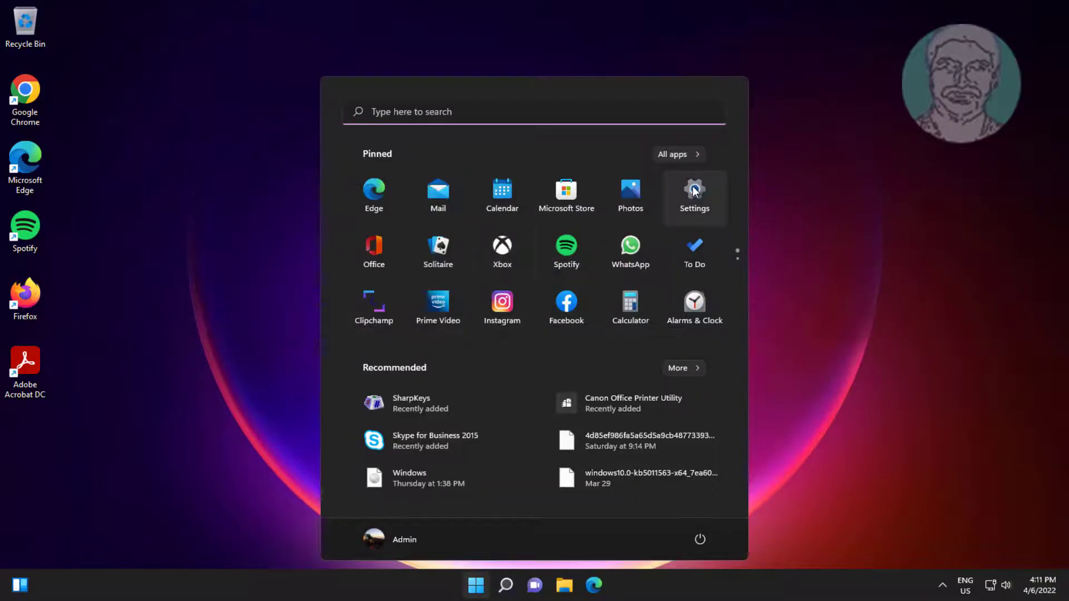
mouse_move(694, 191)
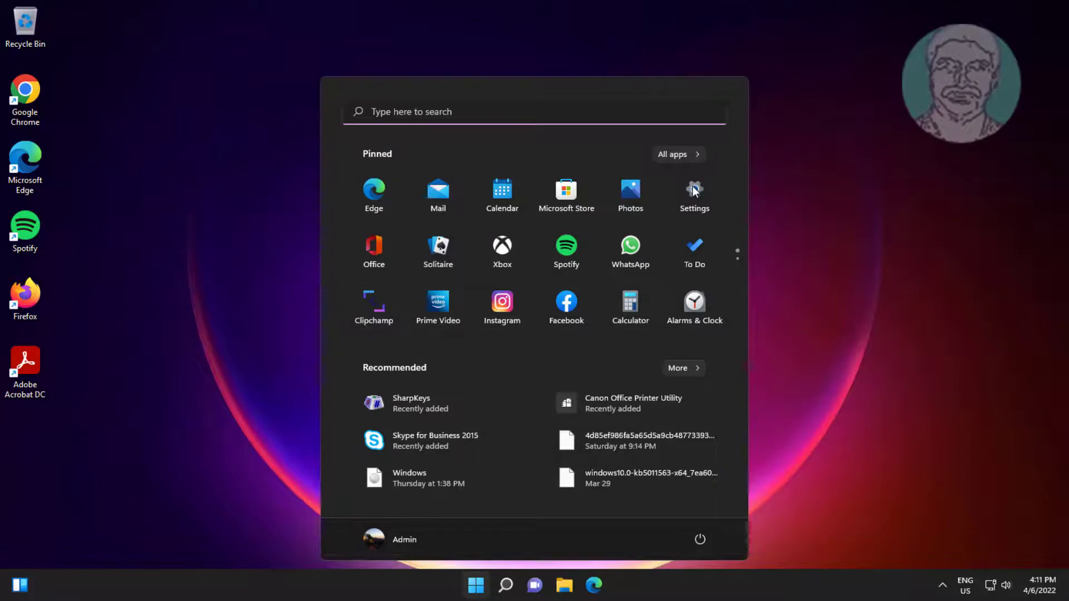
click(694, 194)
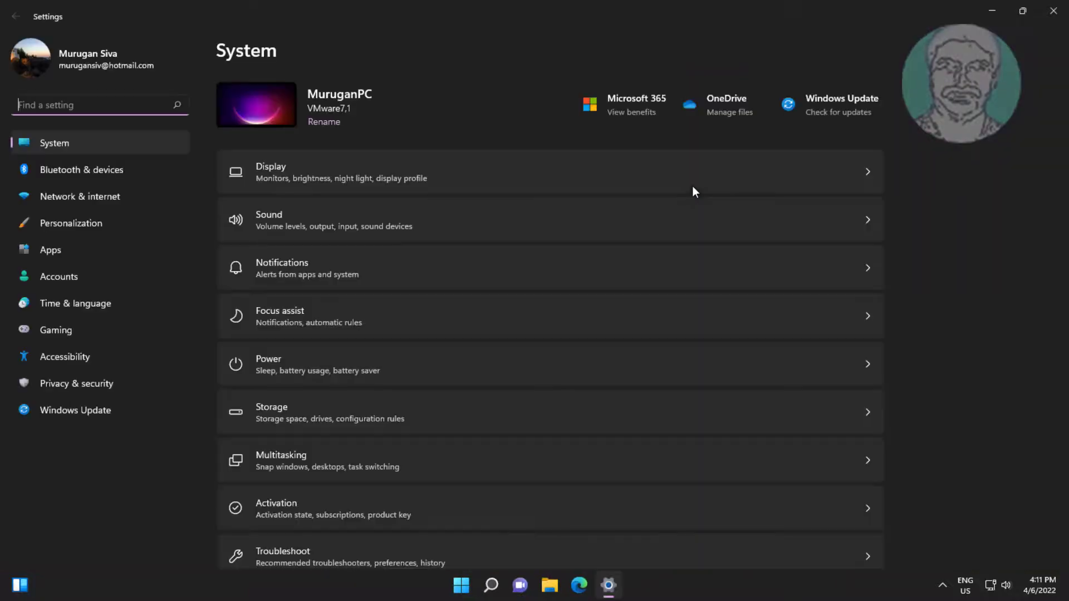
mouse_move(306, 141)
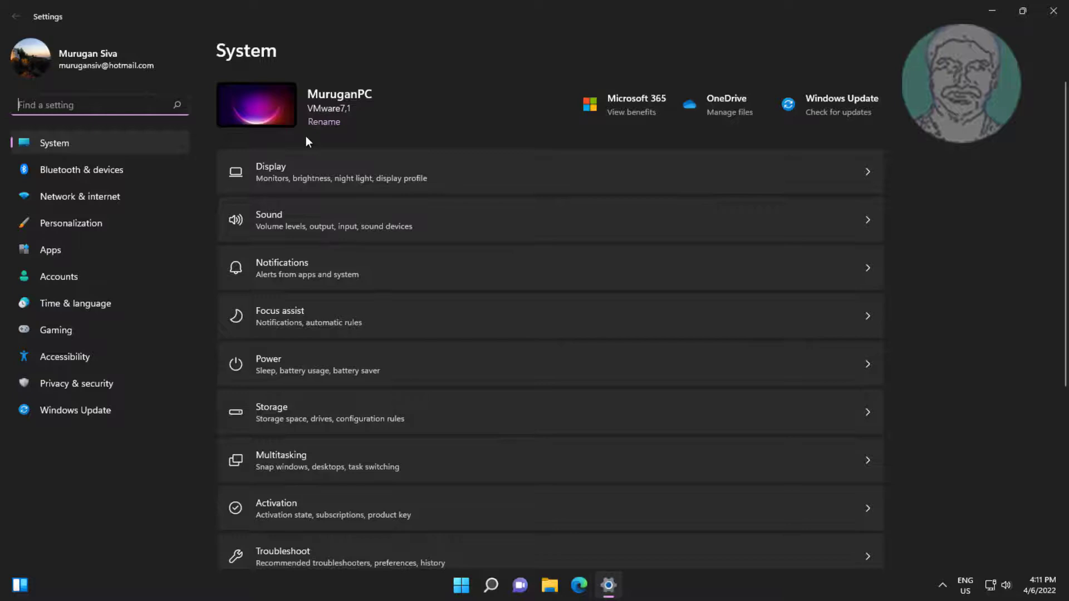
click(77, 383)
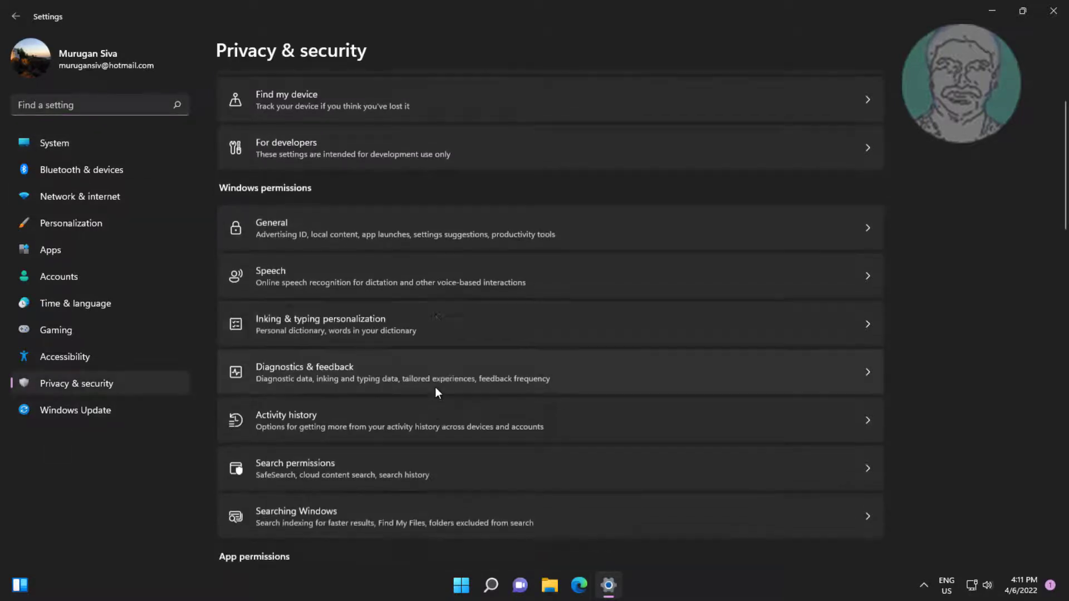
Turn on device and app microphone access, then close Settings.
scroll(down, 3)
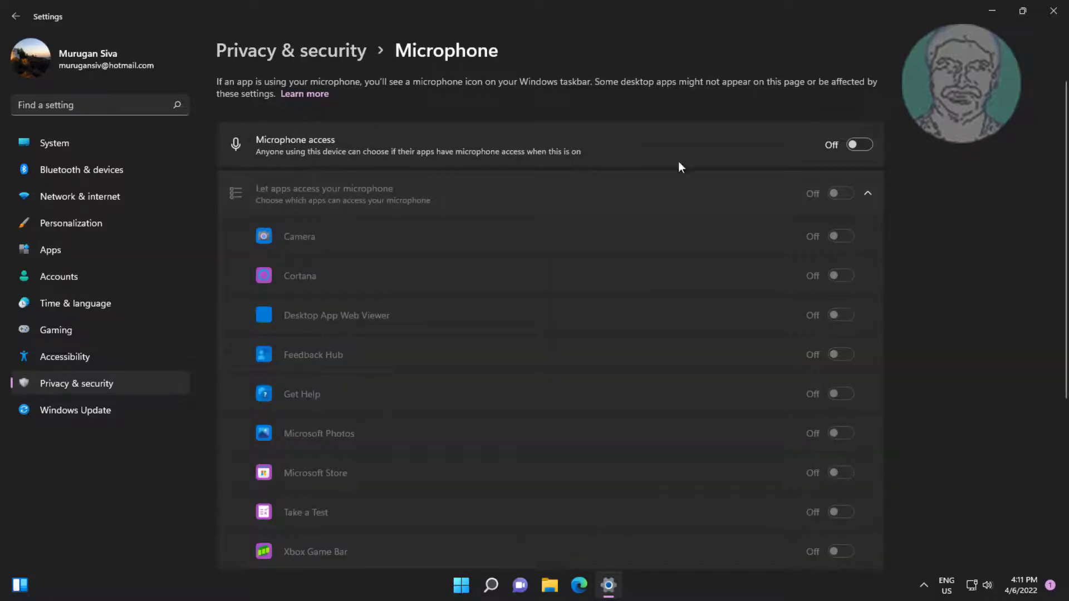
click(858, 144)
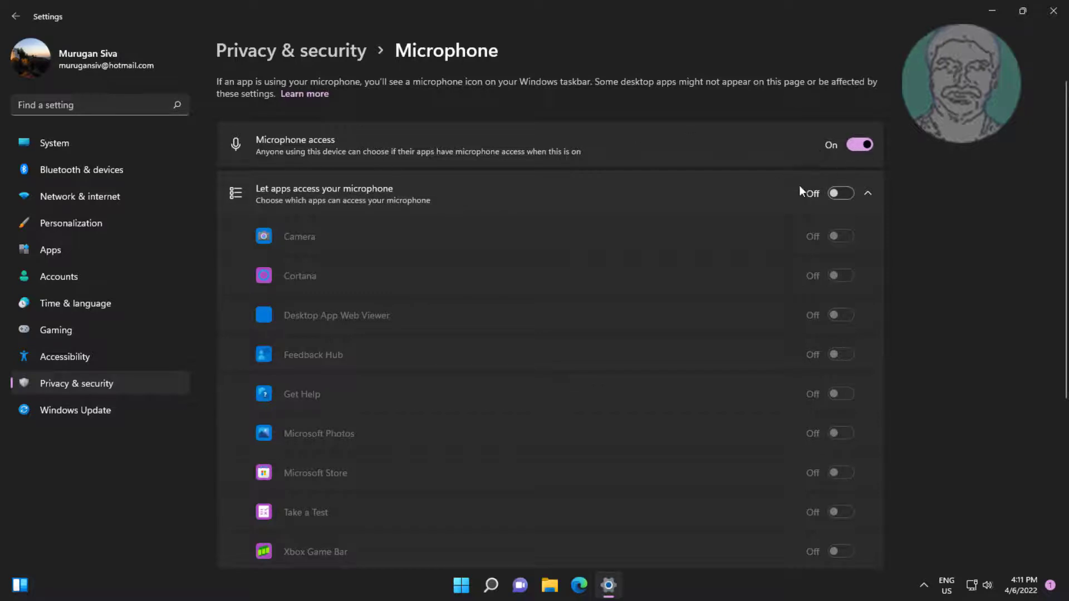
click(840, 193)
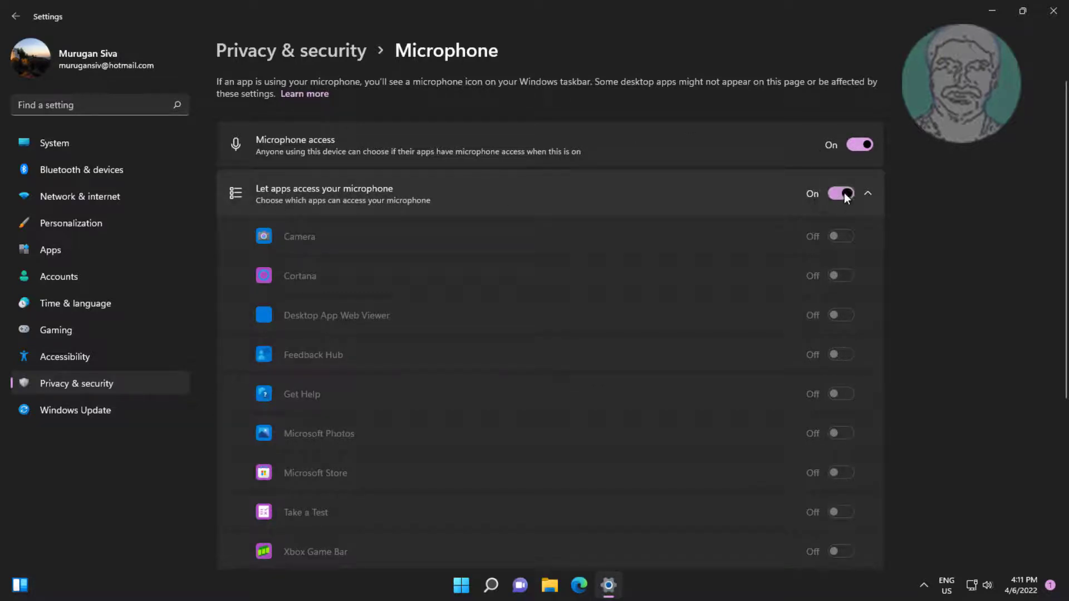
click(840, 193)
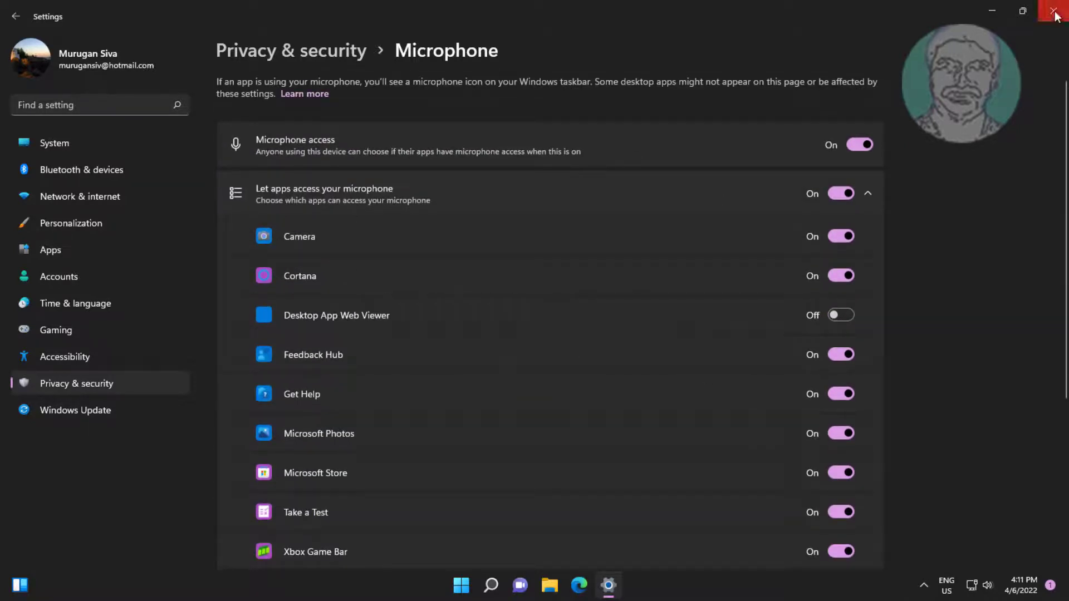
click(1055, 15)
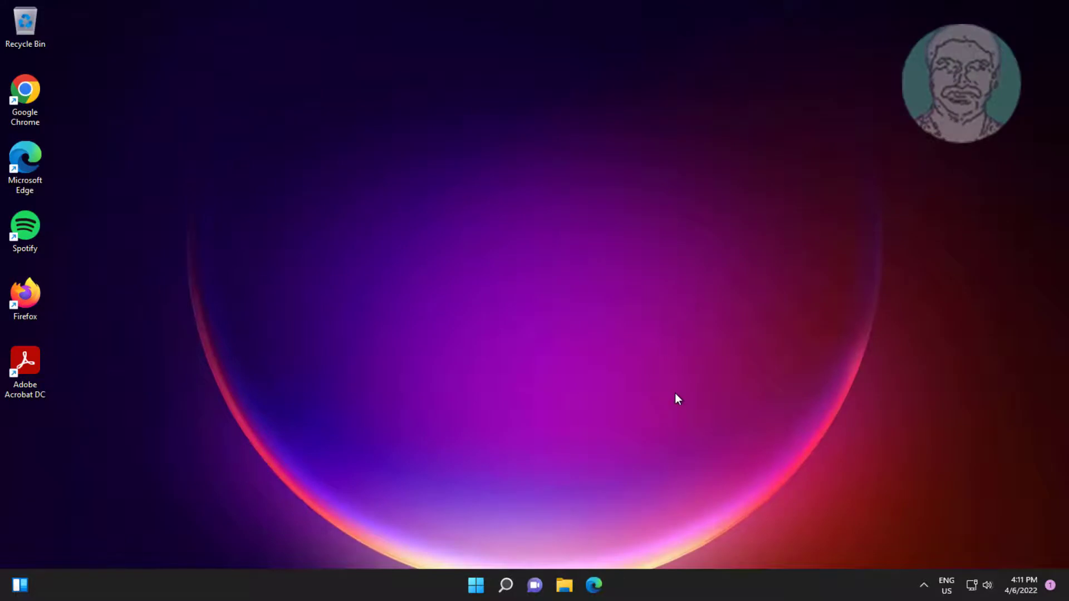
click(505, 585)
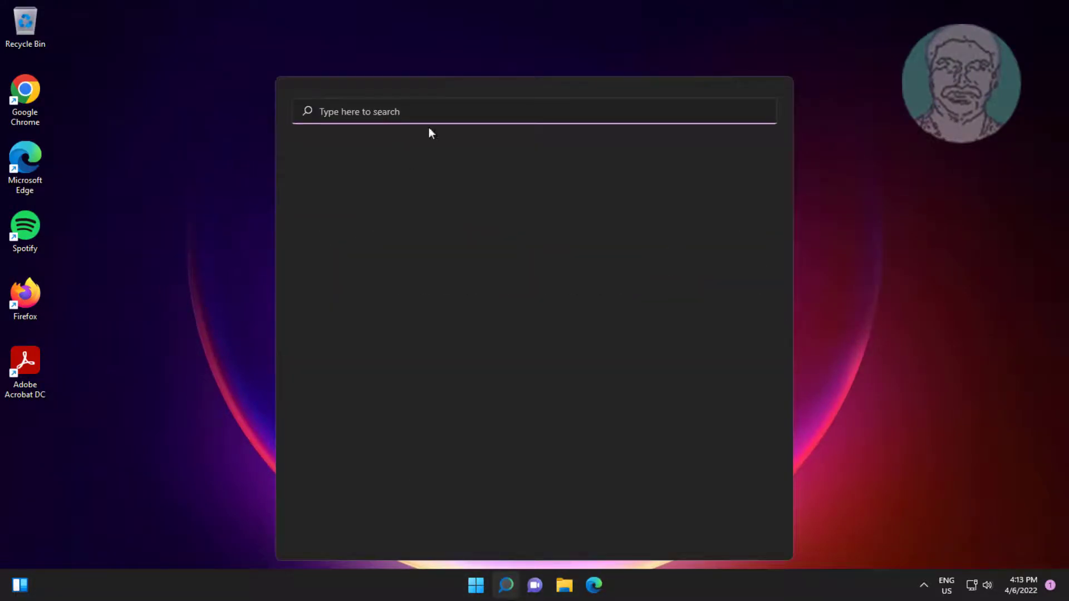
Update the Microphone driver in Device Manager, dismiss 'best driver installed', and close.
text(device Manager)
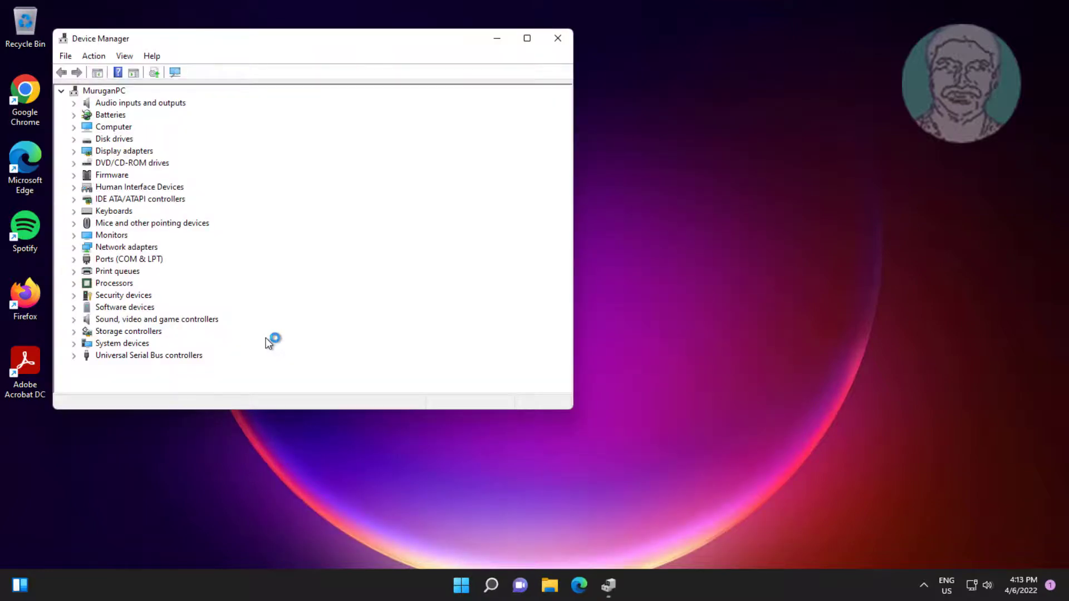
click(73, 103)
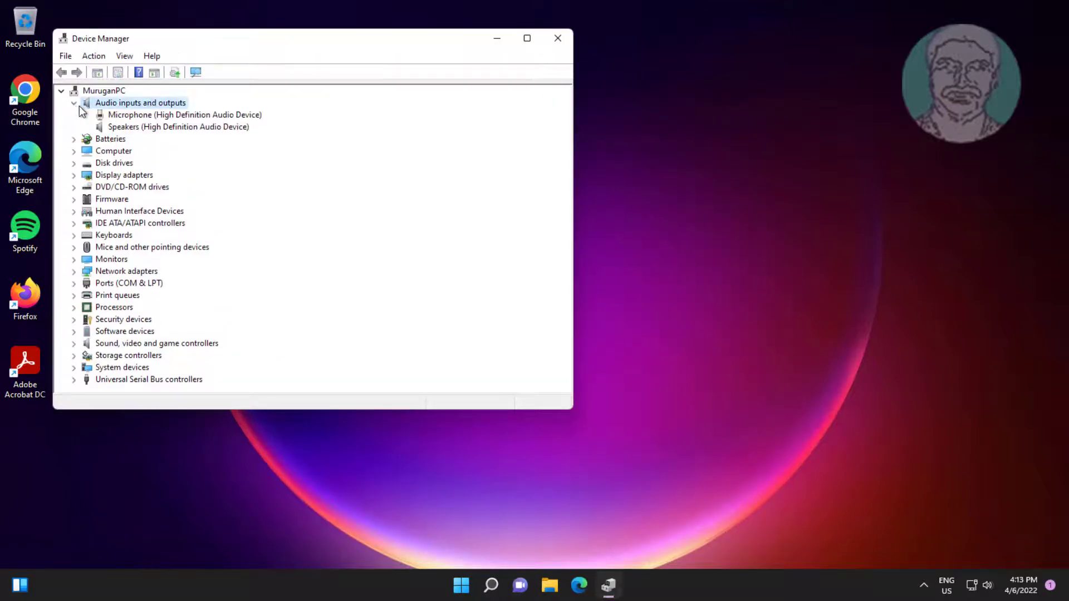
click(184, 114)
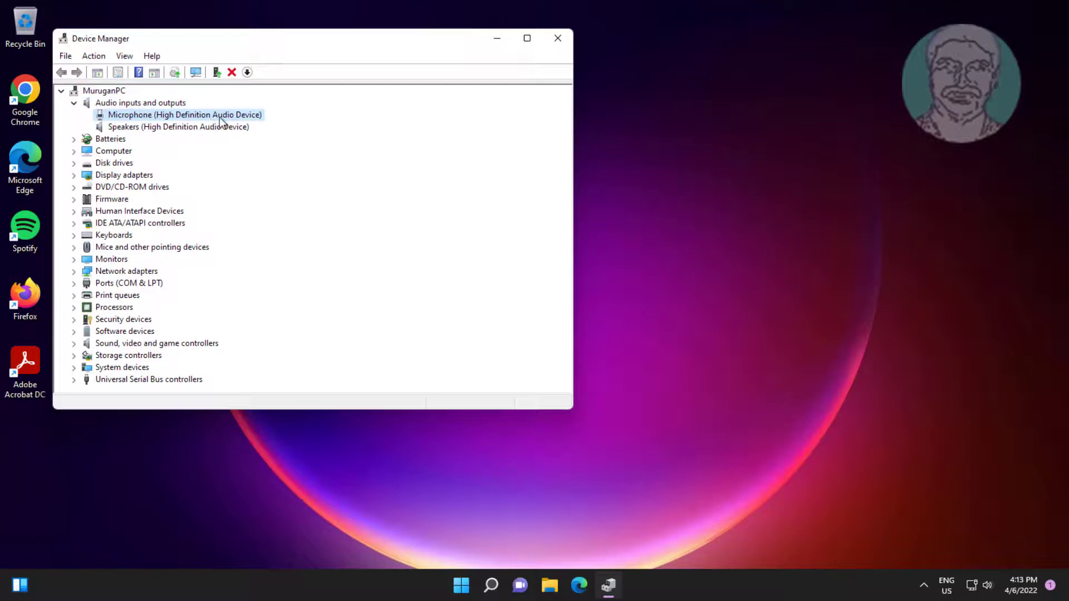
mouse_move(271, 125)
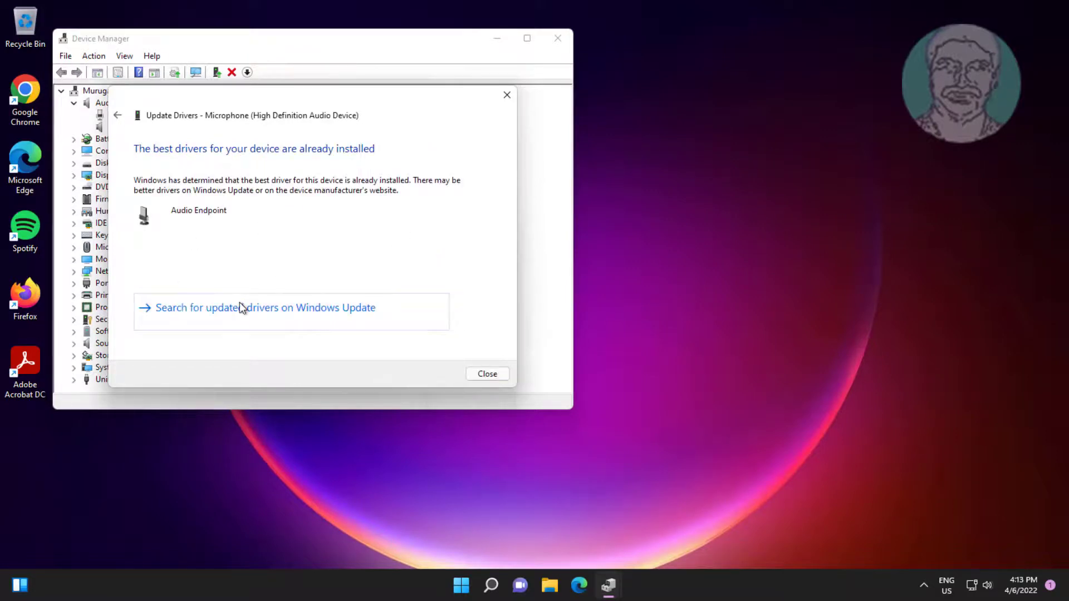
click(261, 308)
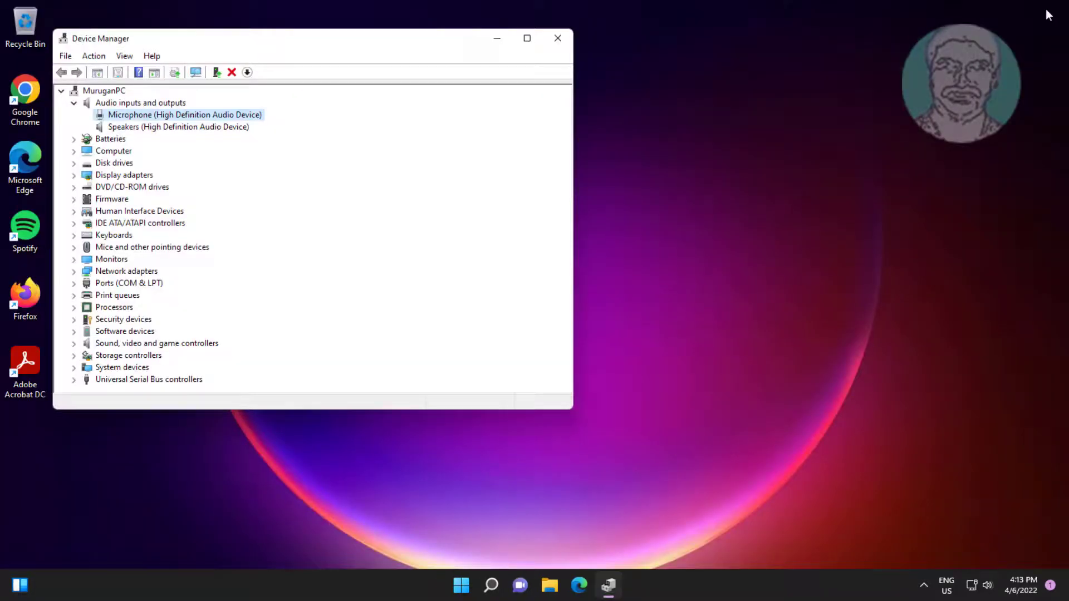
click(557, 37)
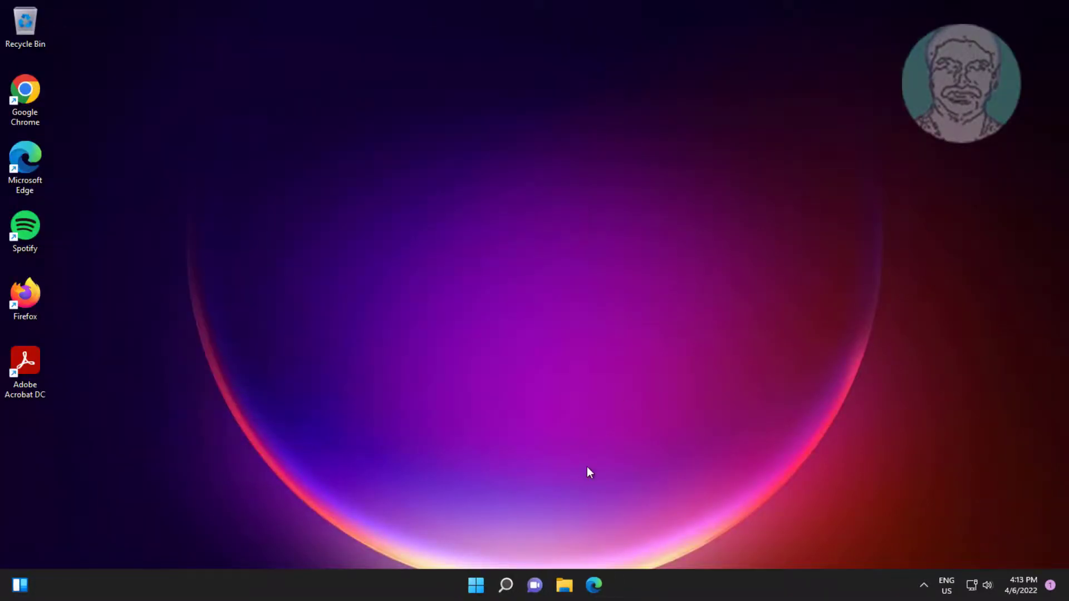
Reinstall the Microphone with the Audio Endpoint driver from the on-computer list, then close Device Manager.
click(505, 585)
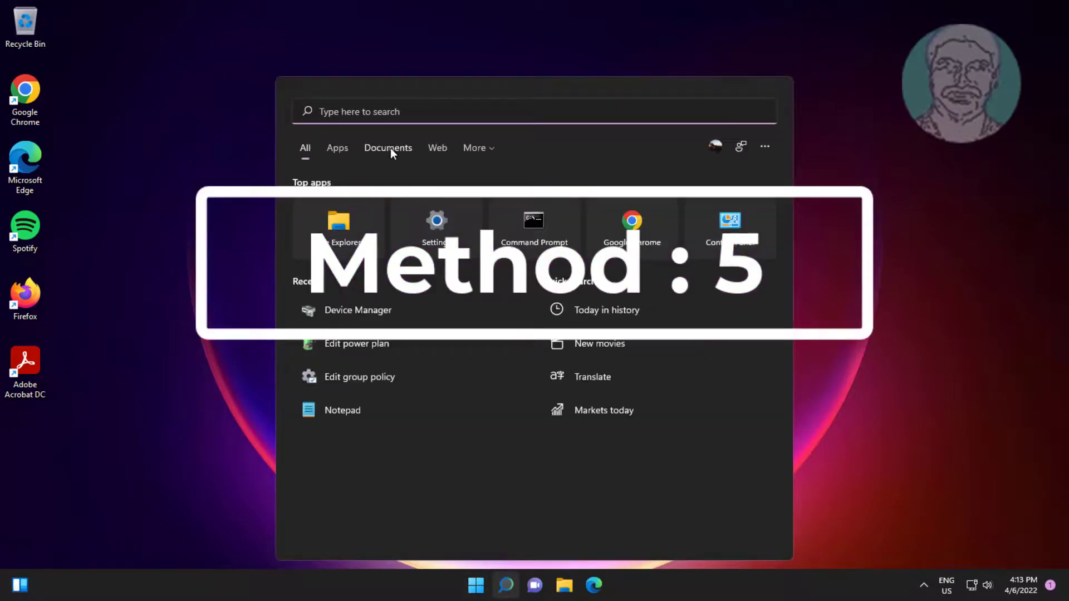
text(device Manager)
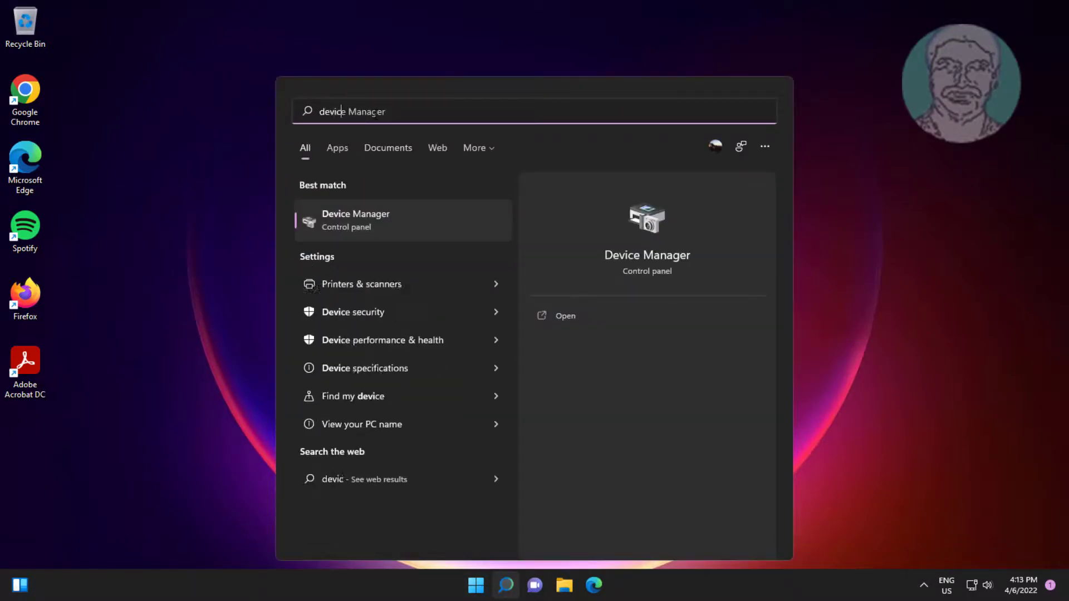
text(device manager)
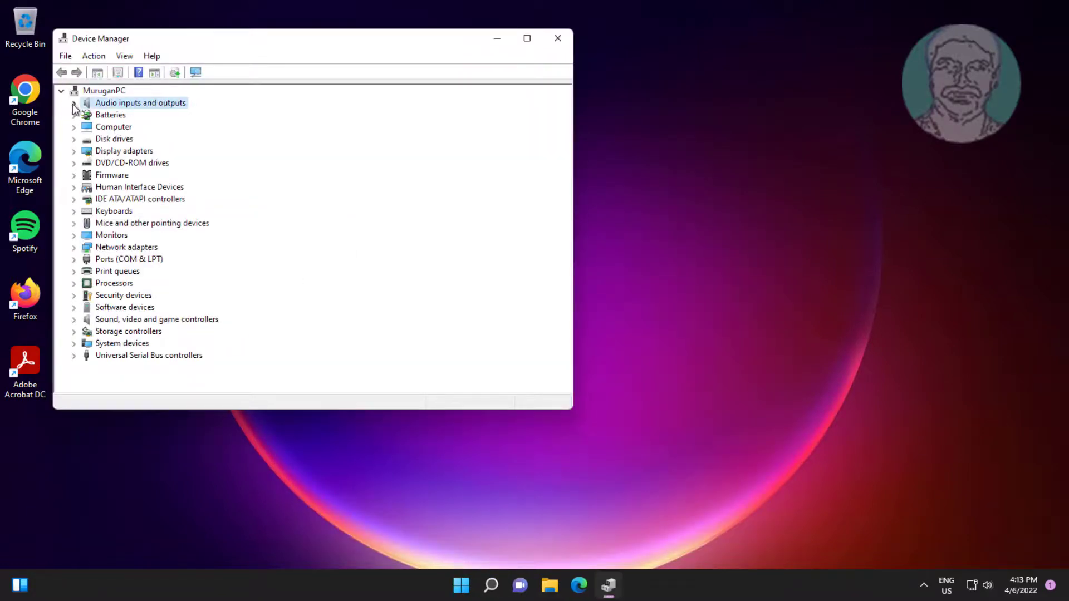
right_click(184, 114)
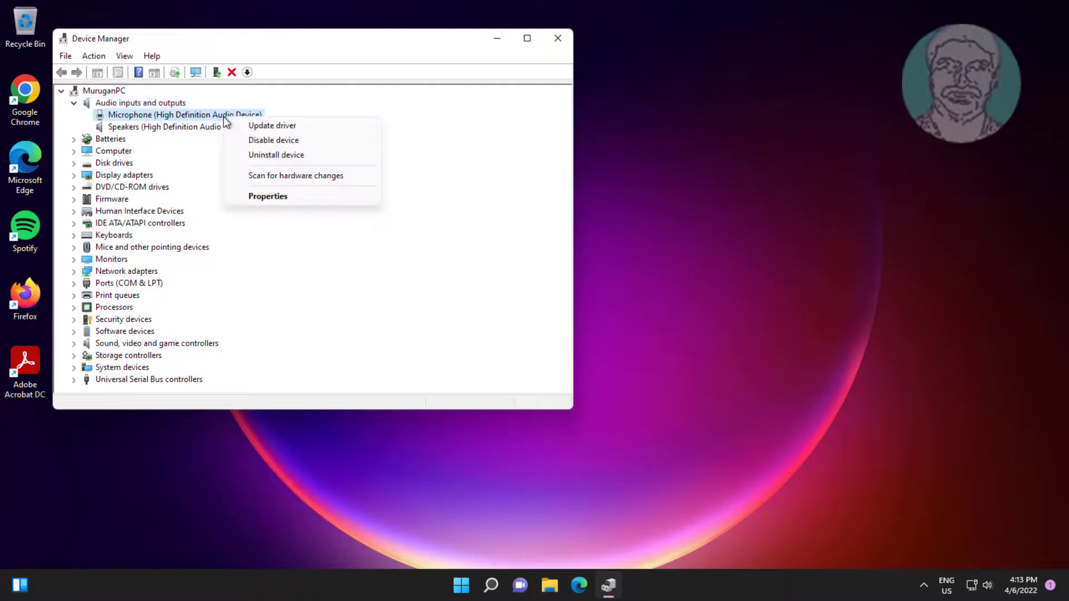
click(272, 125)
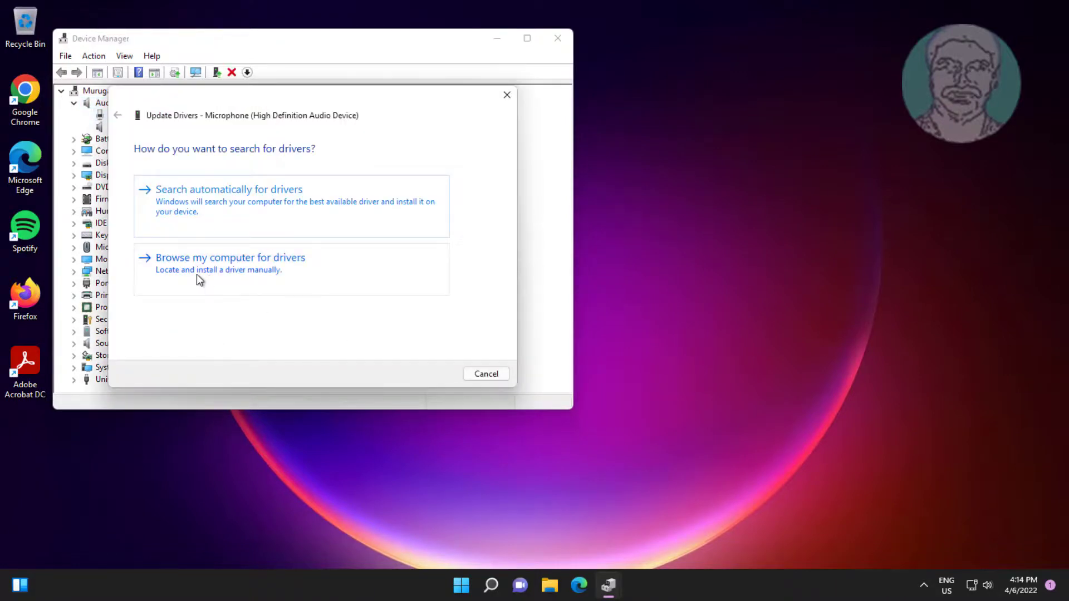
click(230, 257)
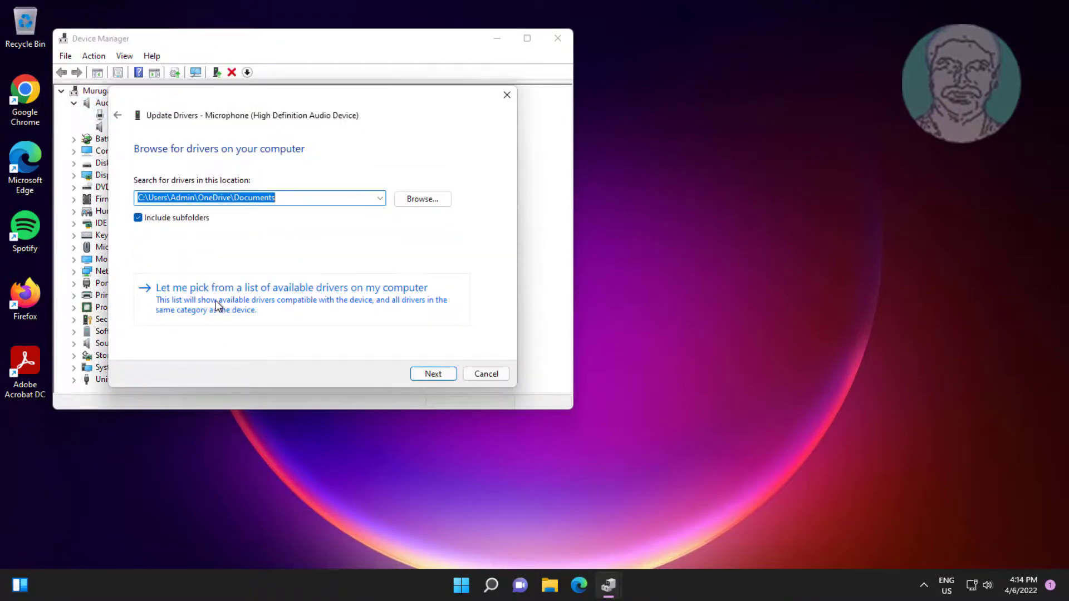
click(291, 287)
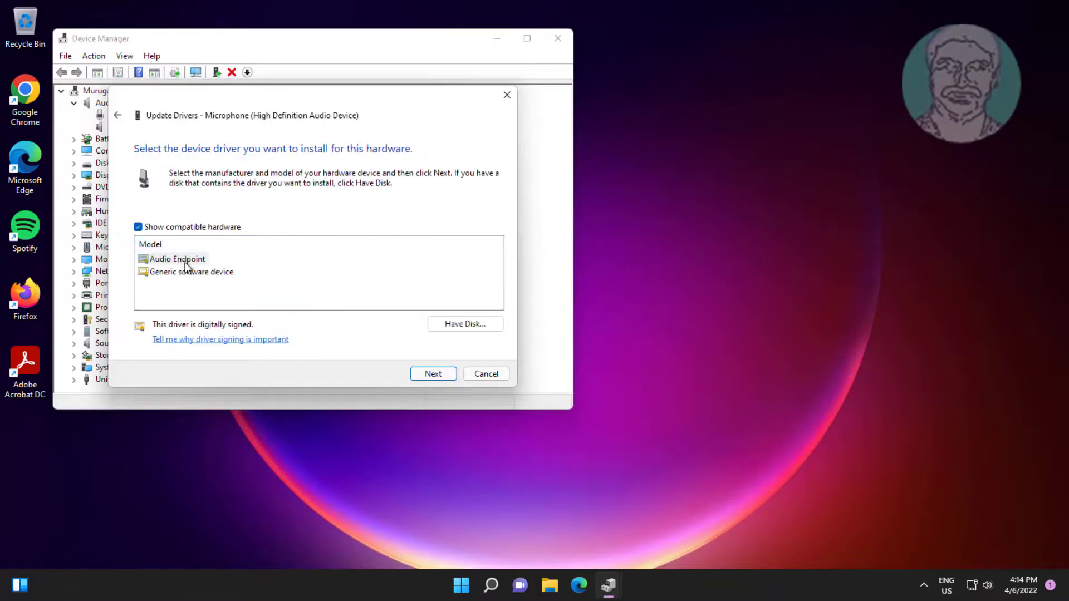
click(177, 258)
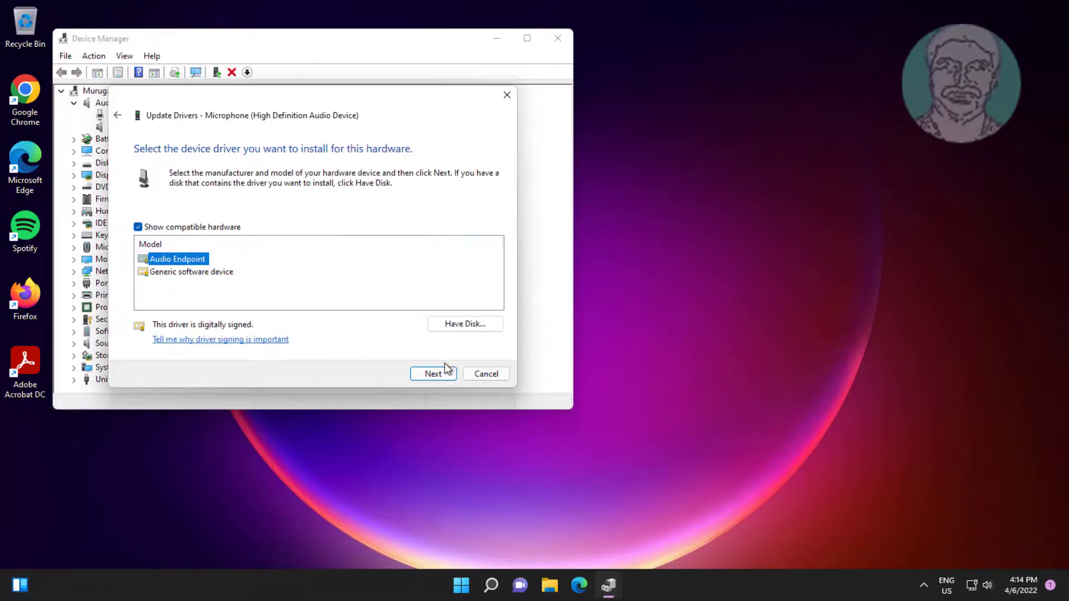
click(433, 374)
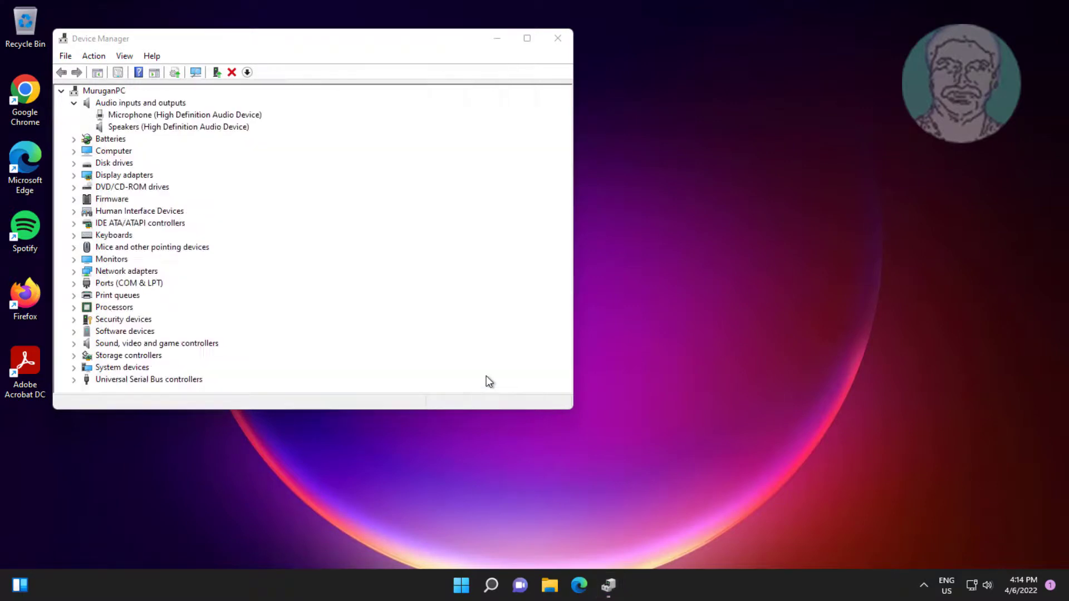
click(185, 115)
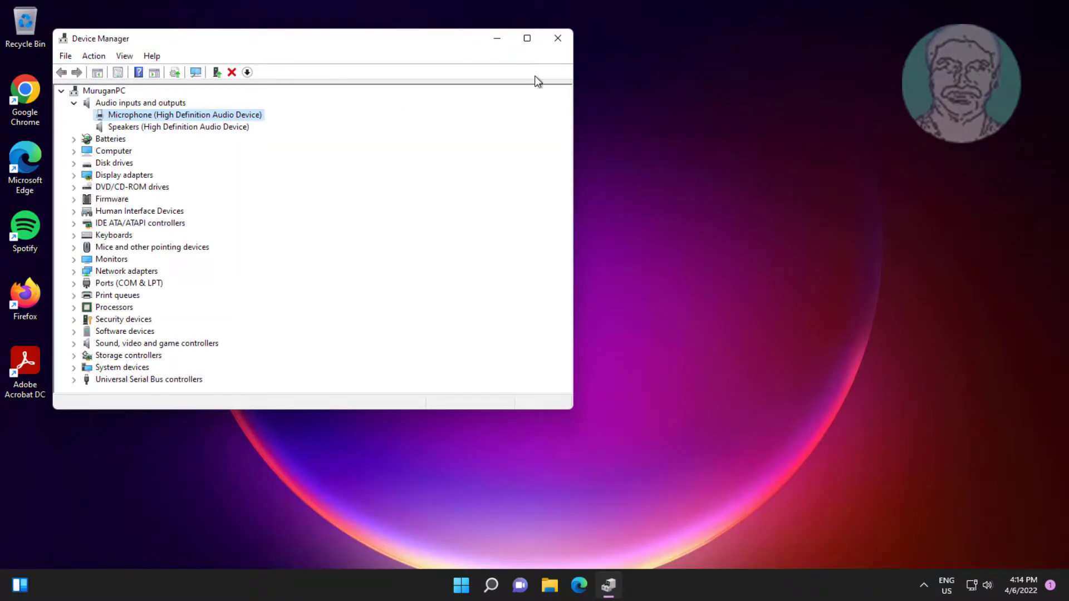
click(557, 38)
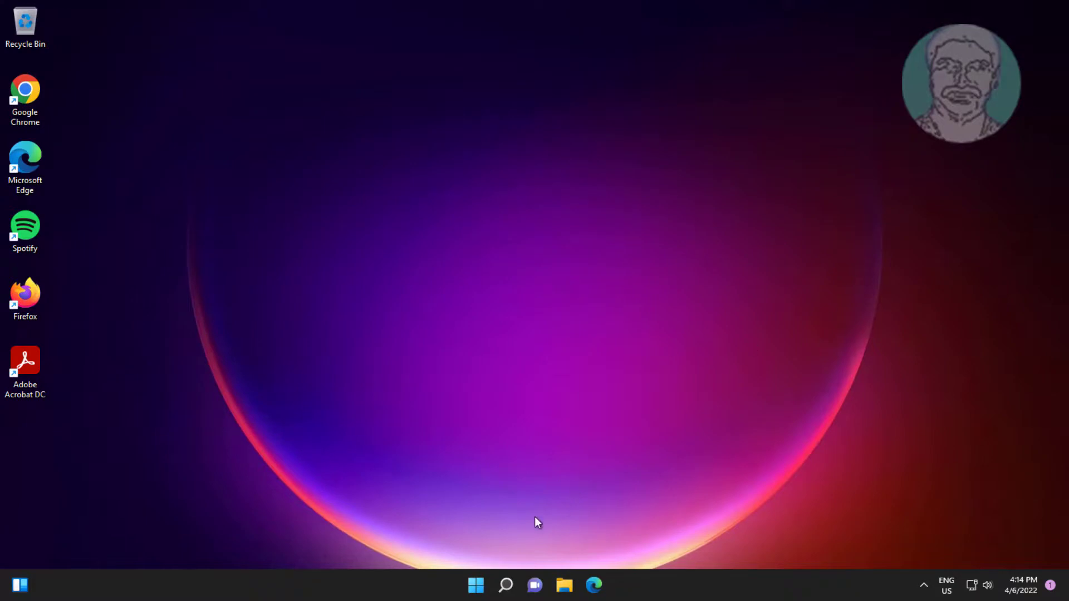
Search for Device Manager and expand Audio inputs and outputs.
click(505, 585)
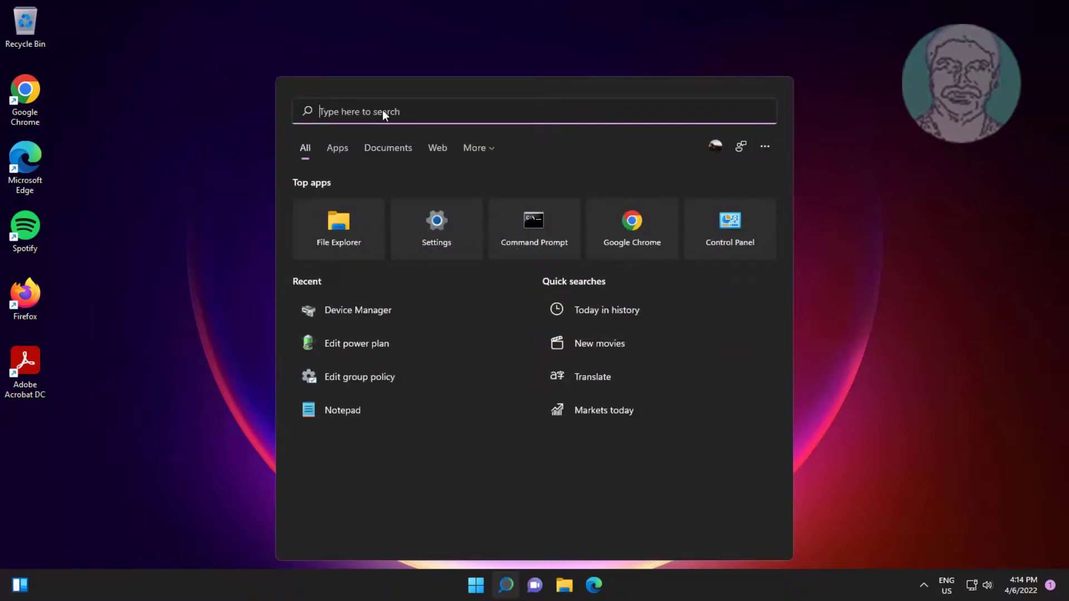
text(device manager)
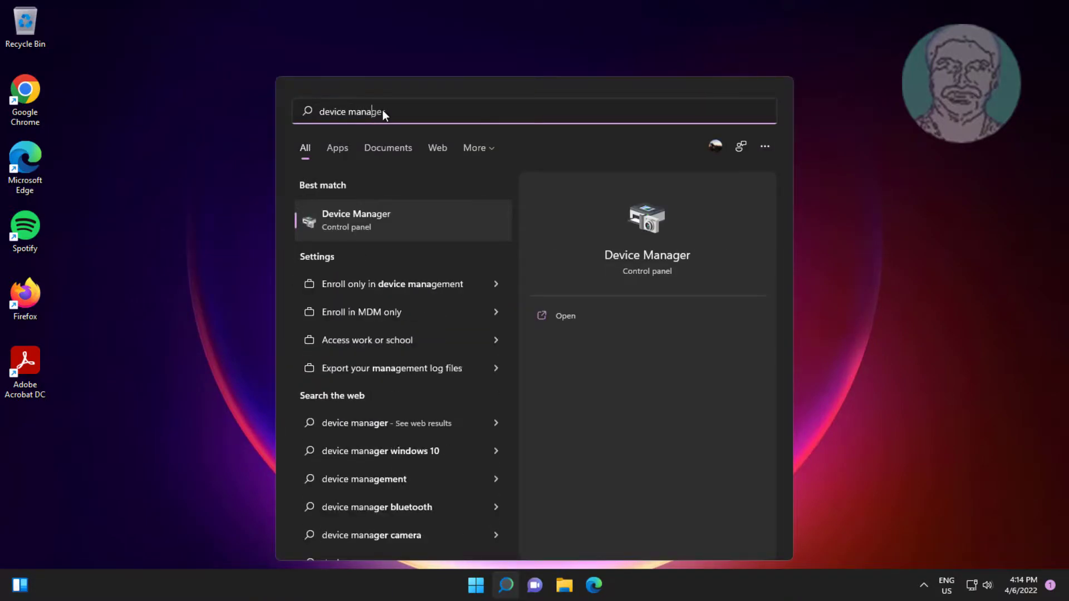
text(r)
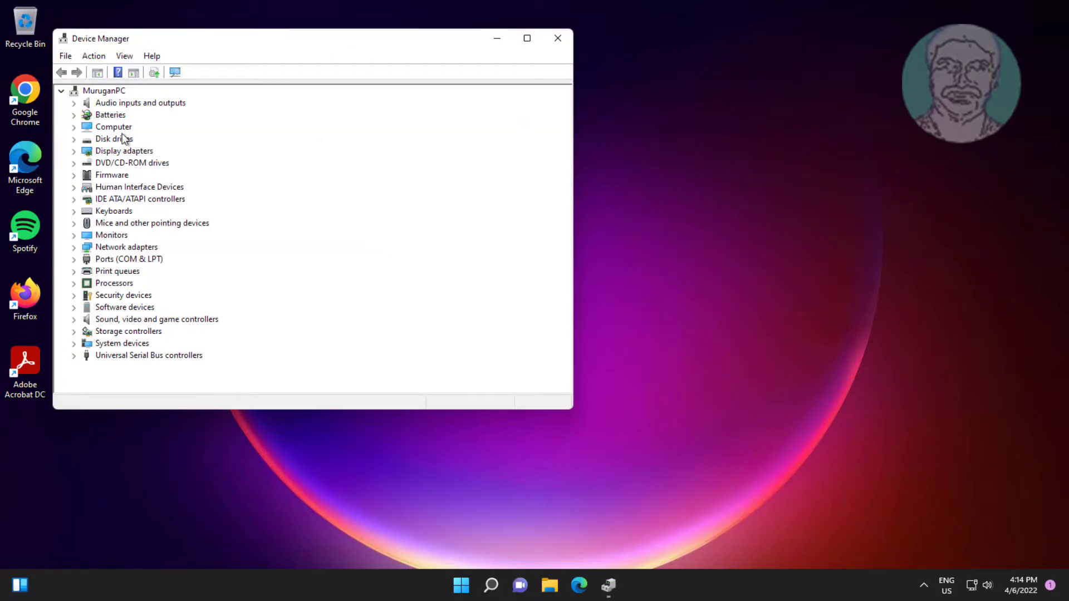
click(140, 102)
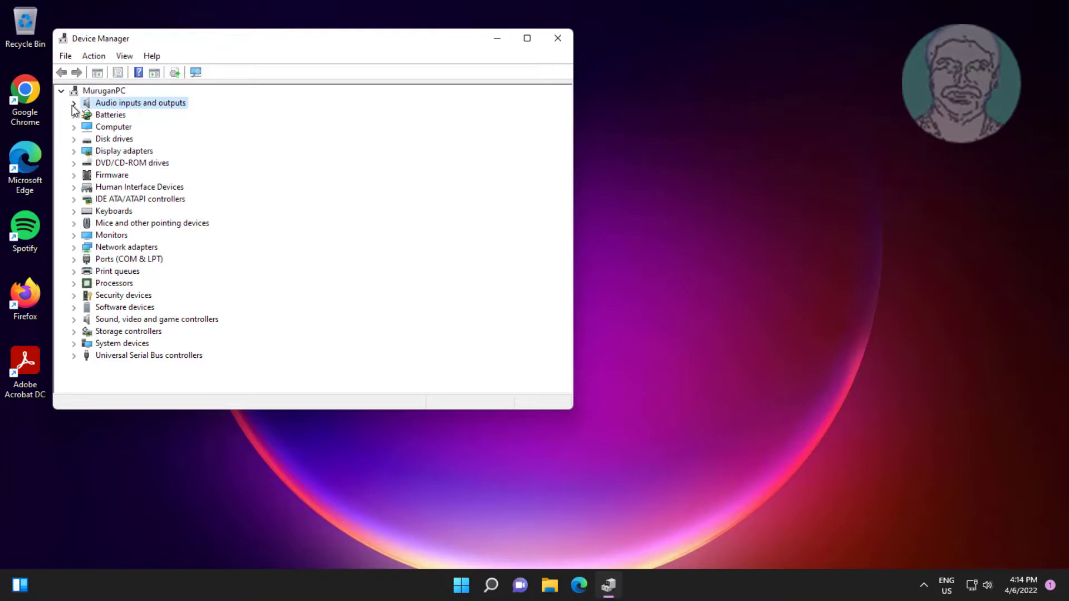
Uninstall the Microphone device, close Device Manager, and bring up the Start menu.
right_click(184, 114)
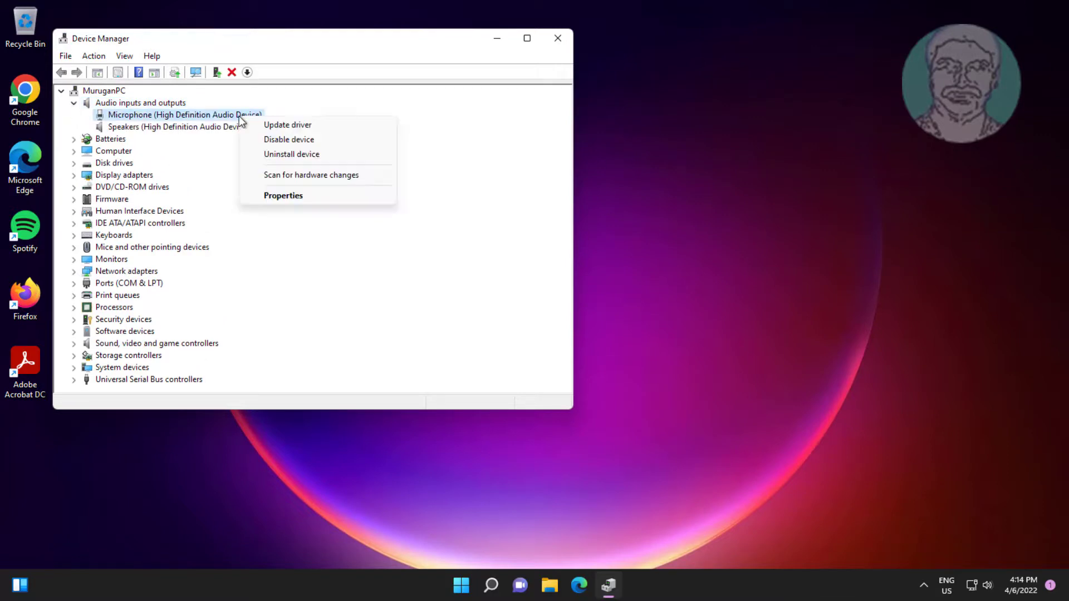
click(291, 154)
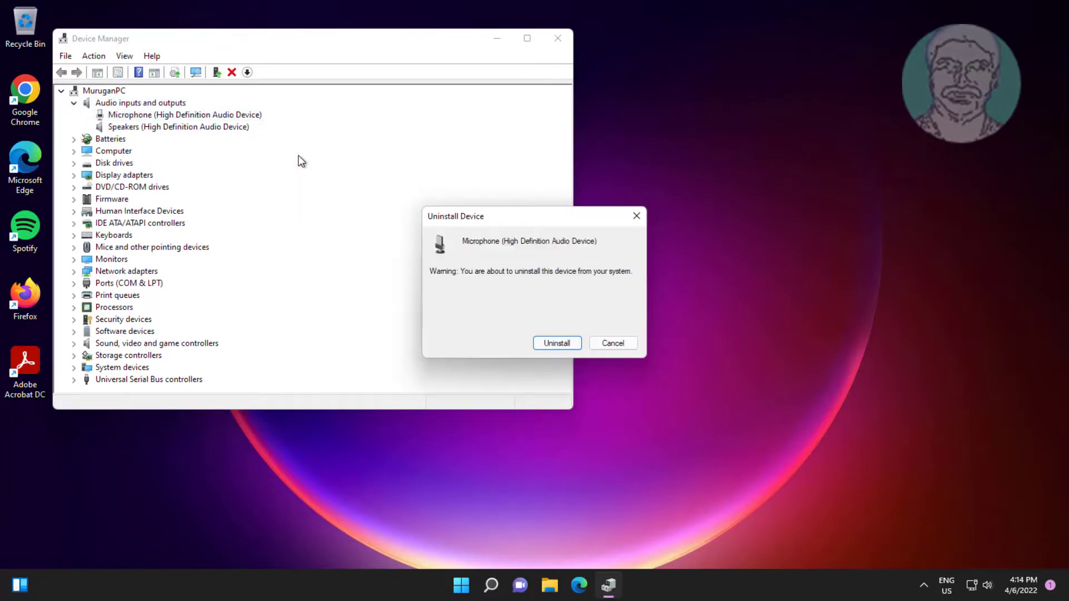
click(556, 343)
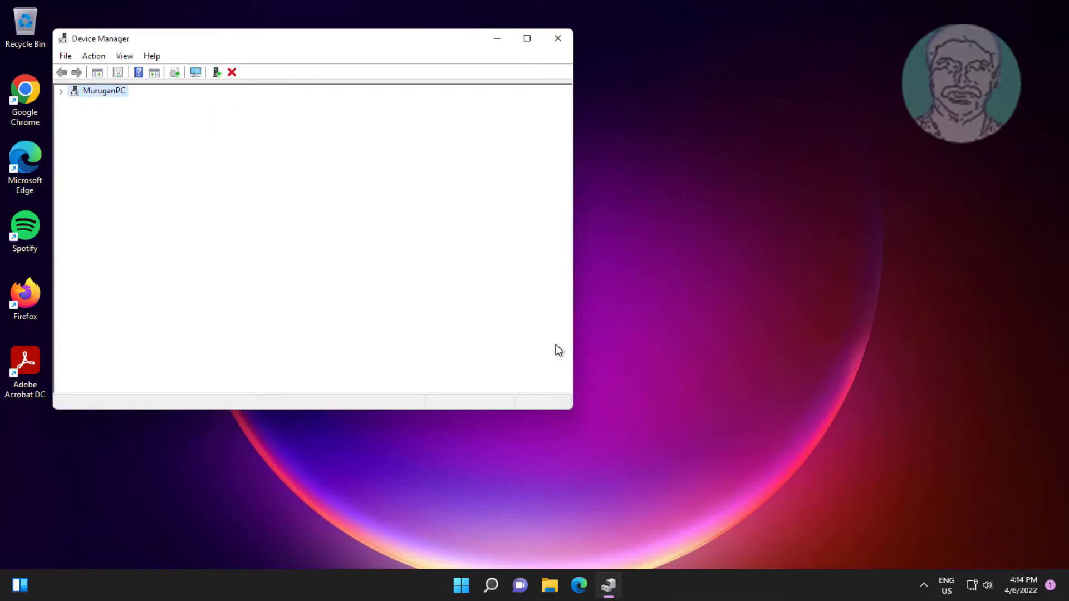
click(557, 38)
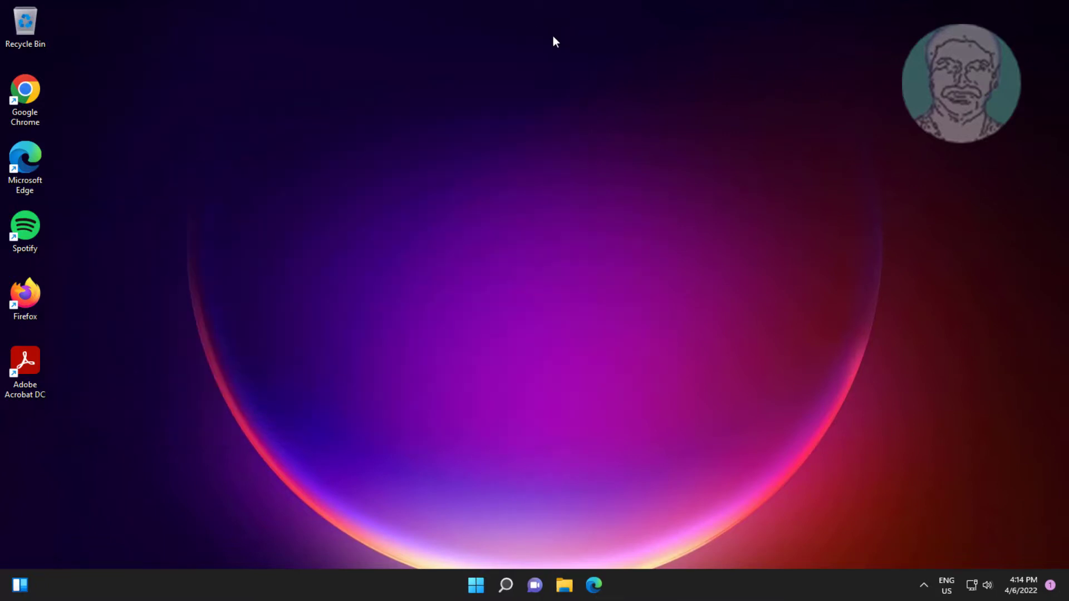
click(476, 585)
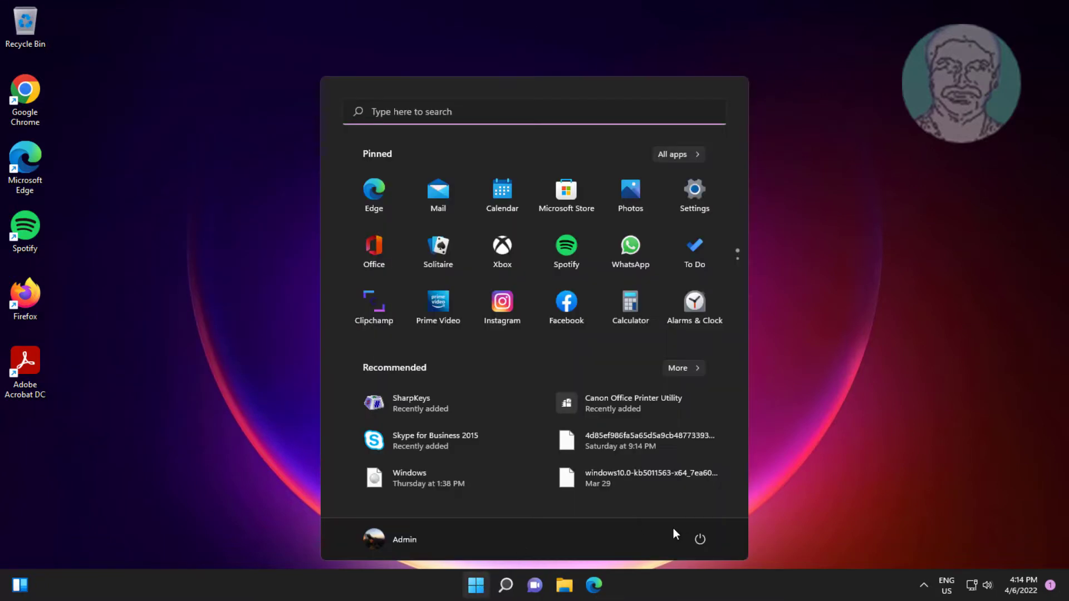